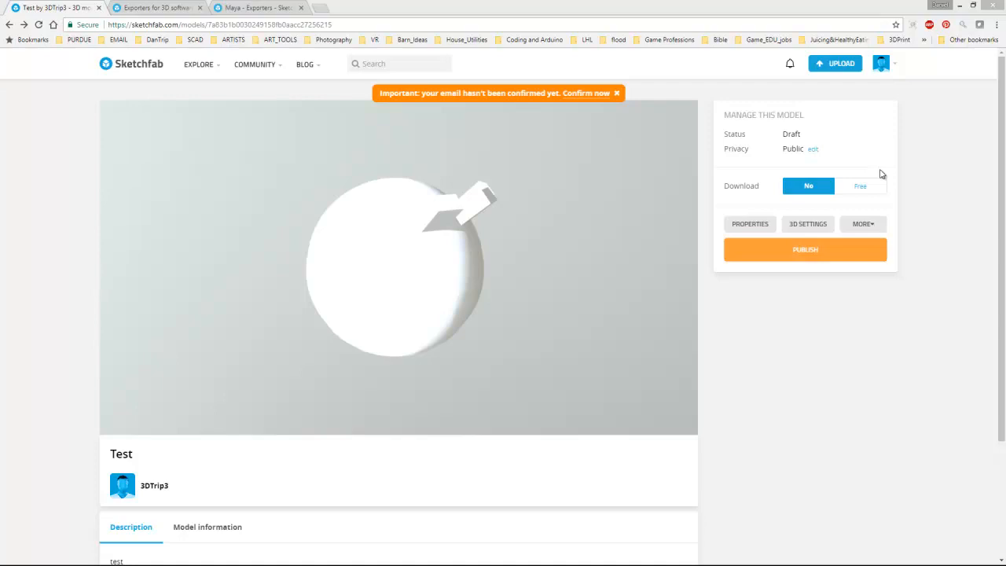
{"action": "mouse_move", "coordinate": [560, 217]}
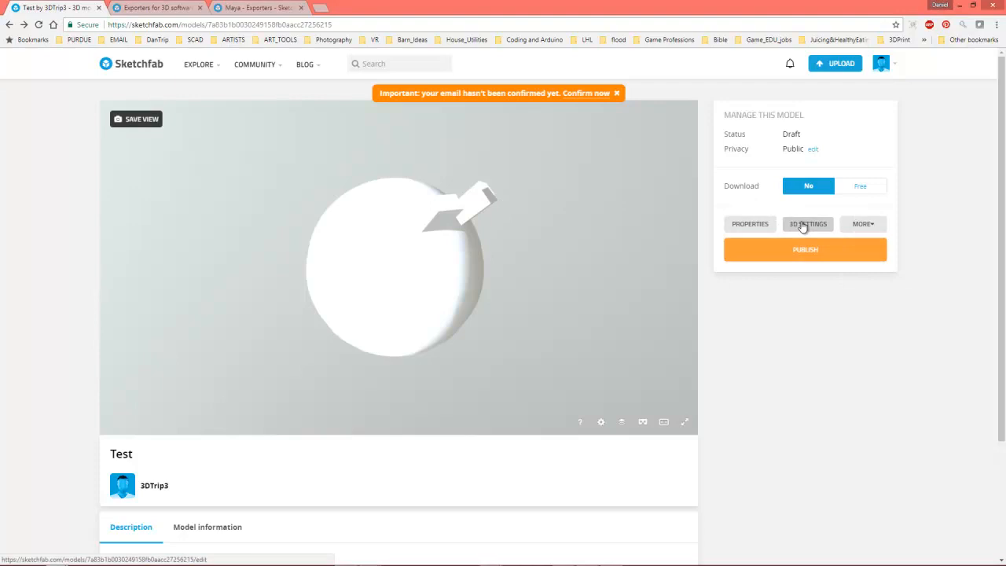
- Bring up the 3D settings editor for the draft model "Test"
{"action": "left_click", "coordinate": [808, 223]}
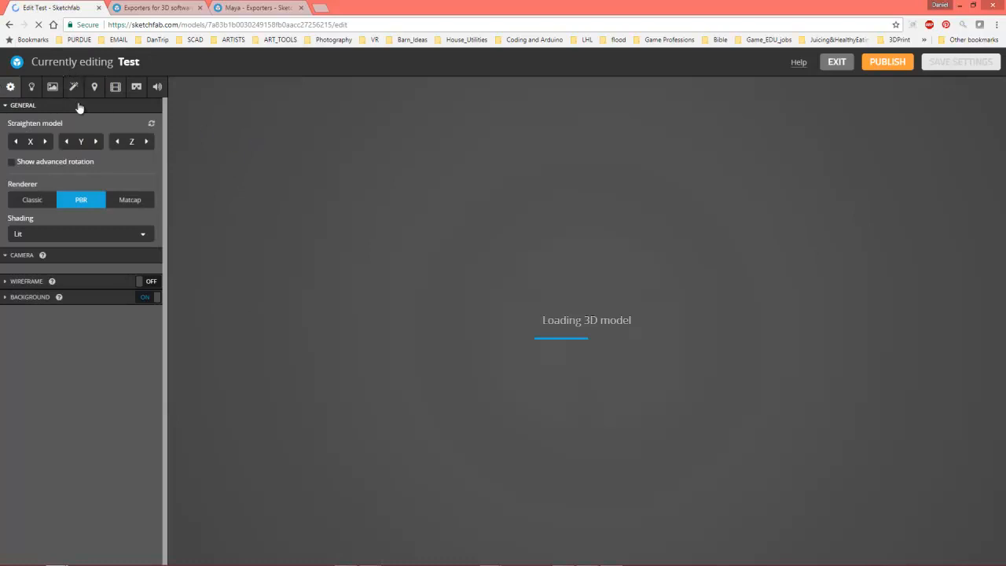
{"action": "mouse_move", "coordinate": [110, 114]}
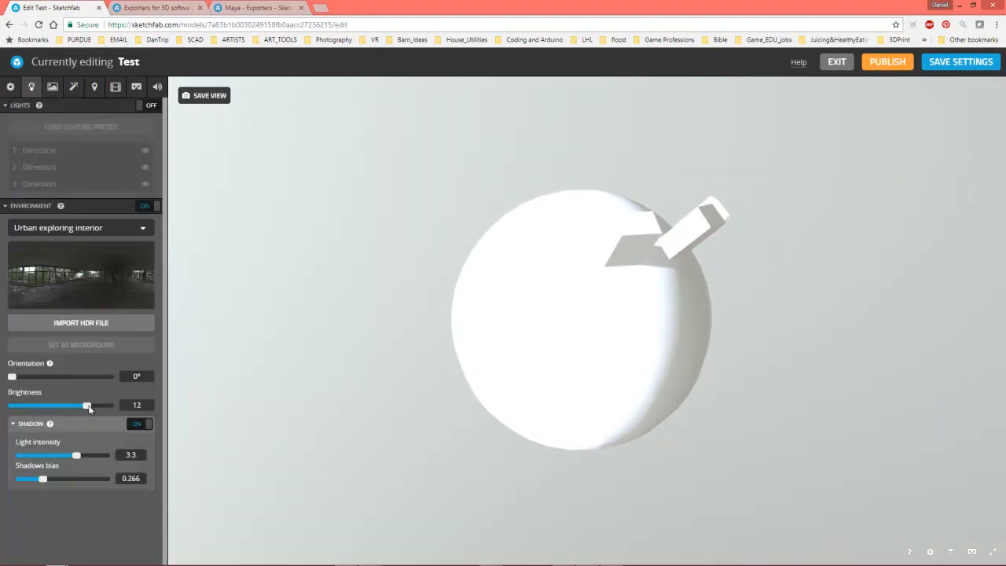
- Bring the environment brightness down to about 5.9 and view the lit sphere from another angle
{"action": "left_click_drag", "start_coordinate": [86, 406], "coordinate": [63, 406]}
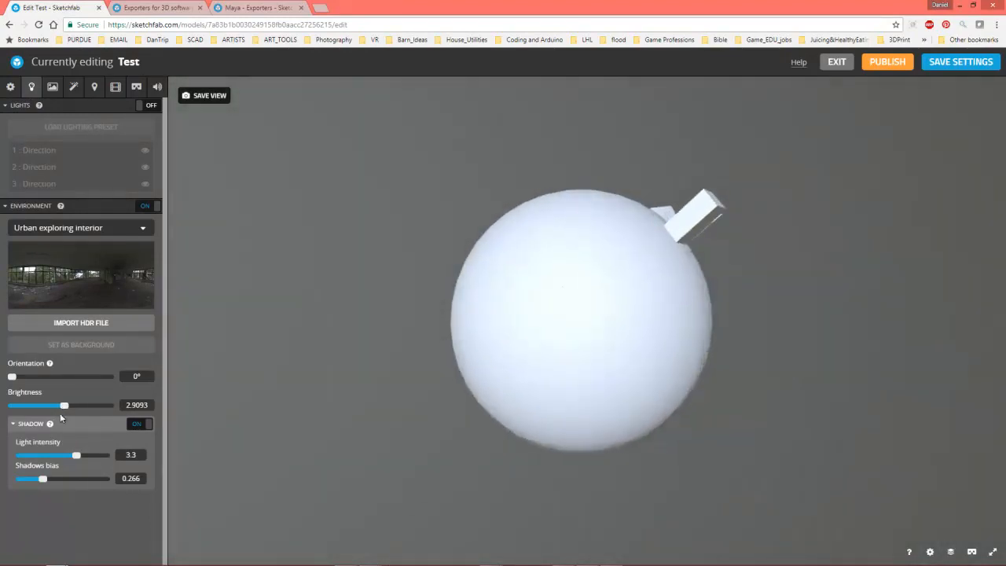
{"action": "left_click_drag", "start_coordinate": [62, 406], "coordinate": [79, 405]}
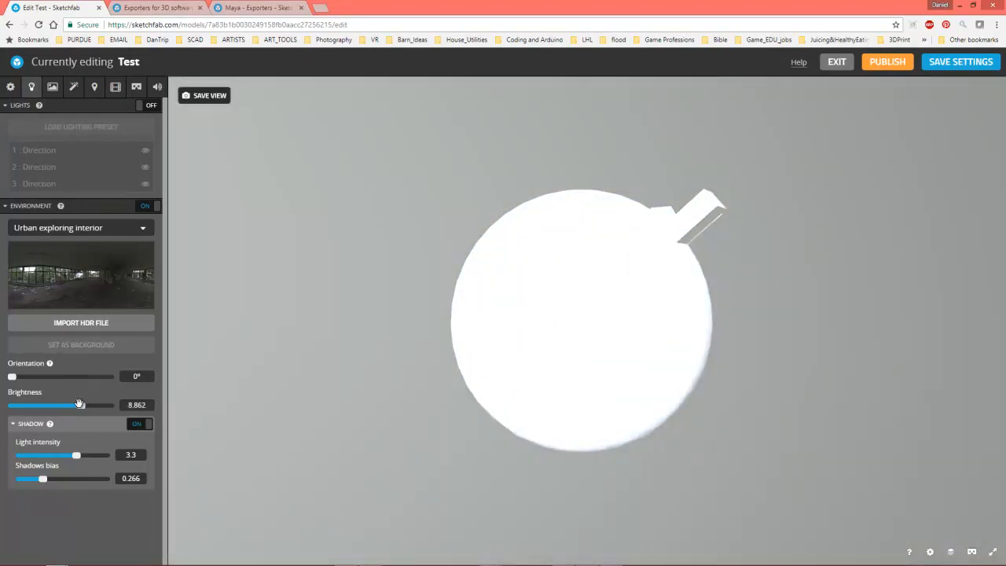
{"action": "left_click_drag", "start_coordinate": [79, 405], "coordinate": [74, 406]}
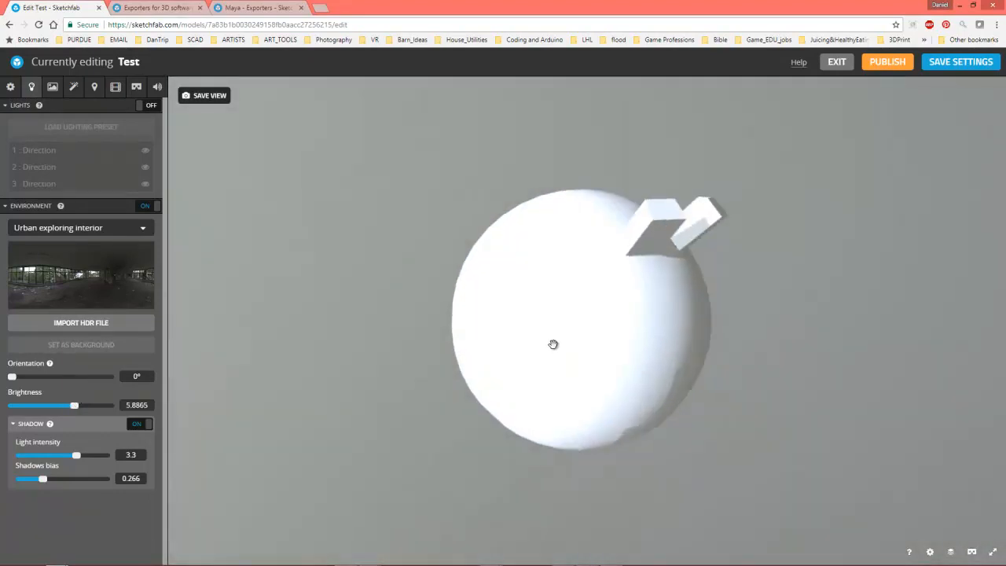
{"action": "left_click_drag", "start_coordinate": [554, 344], "coordinate": [579, 255]}
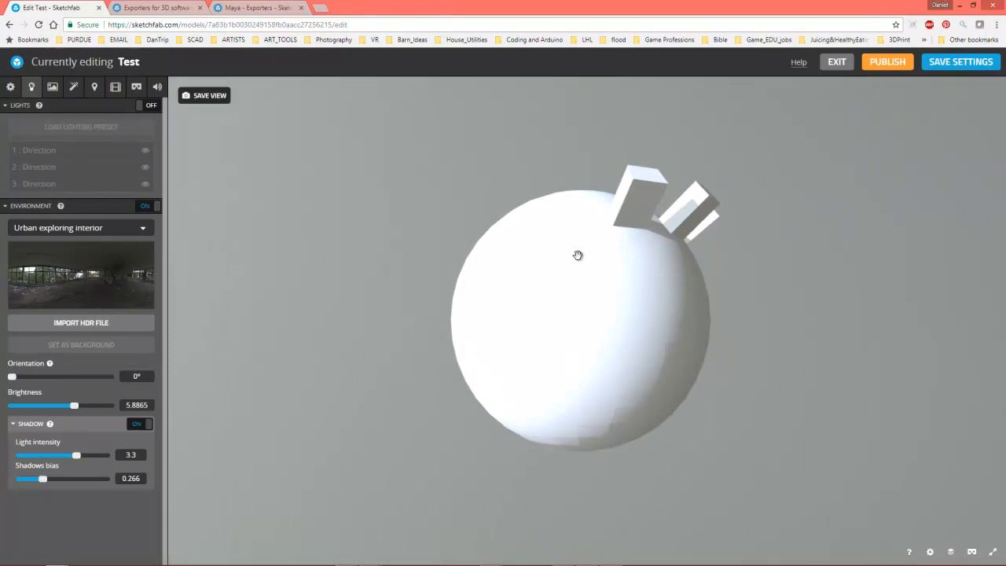
{"action": "mouse_move", "coordinate": [500, 291]}
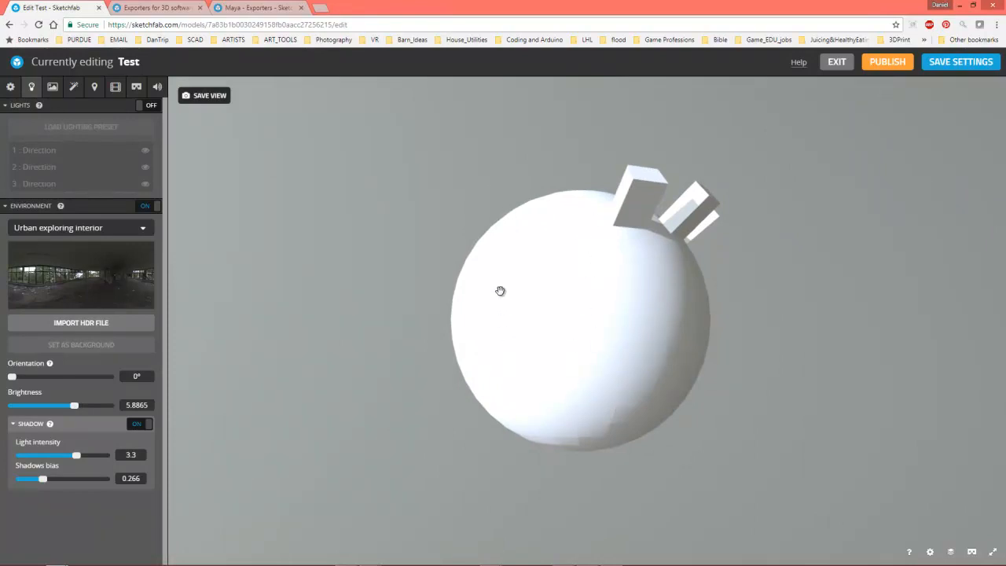
{"action": "mouse_move", "coordinate": [535, 236]}
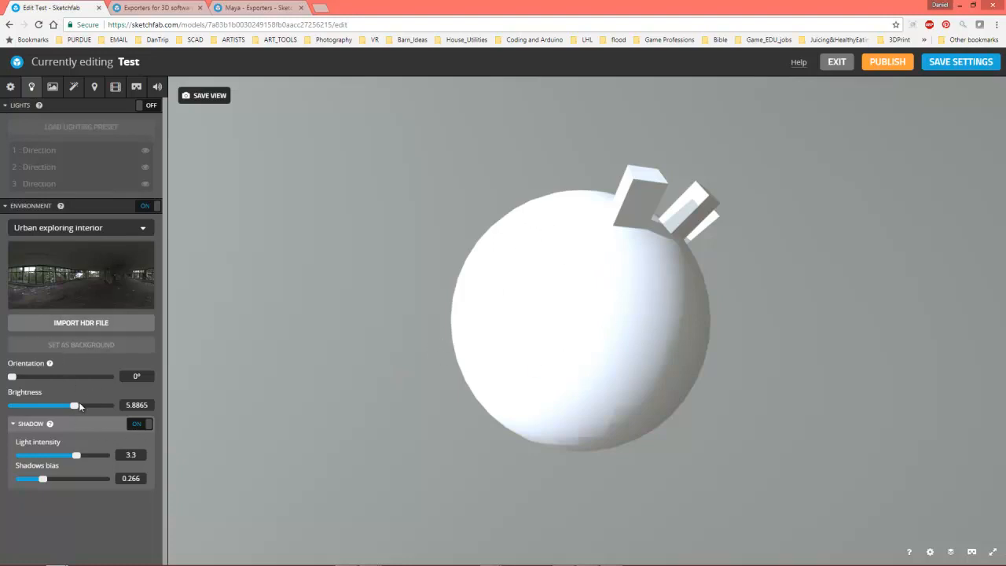
- Lower the environment brightness further to about 3.0 and check the lighting around the sphere
{"action": "left_click_drag", "start_coordinate": [76, 406], "coordinate": [67, 405]}
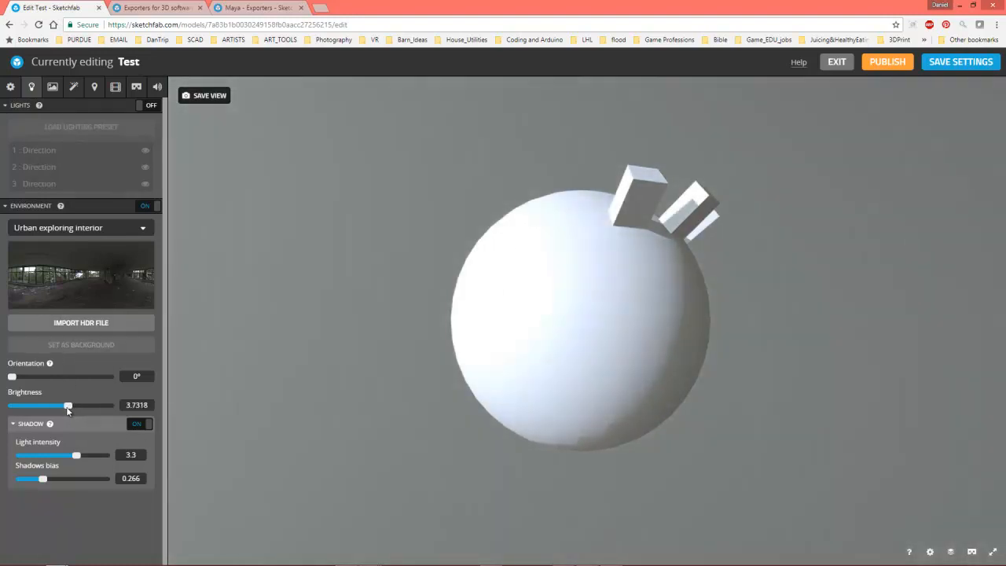
{"action": "left_click_drag", "start_coordinate": [68, 405], "coordinate": [66, 405]}
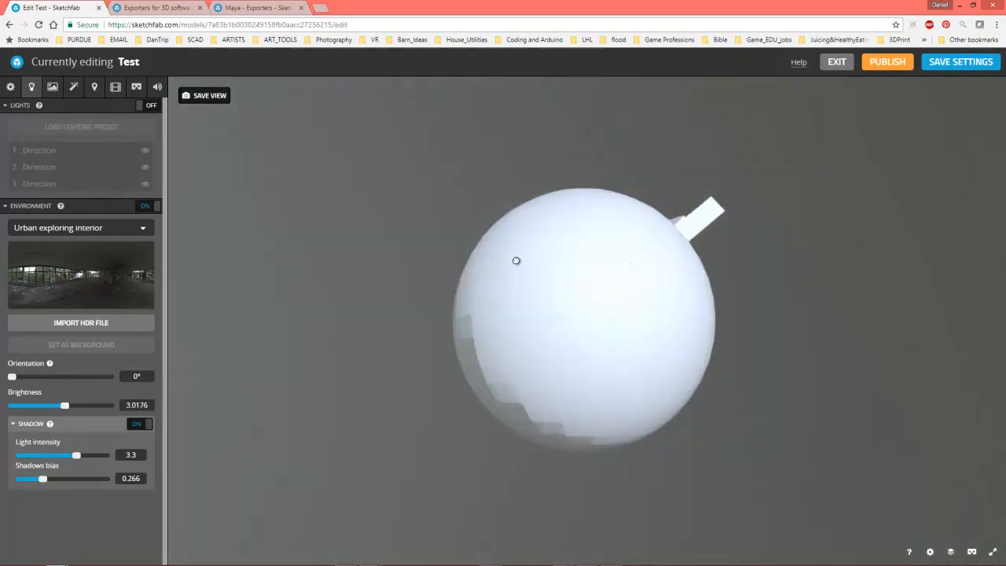
{"action": "left_click_drag", "start_coordinate": [516, 261], "coordinate": [409, 355]}
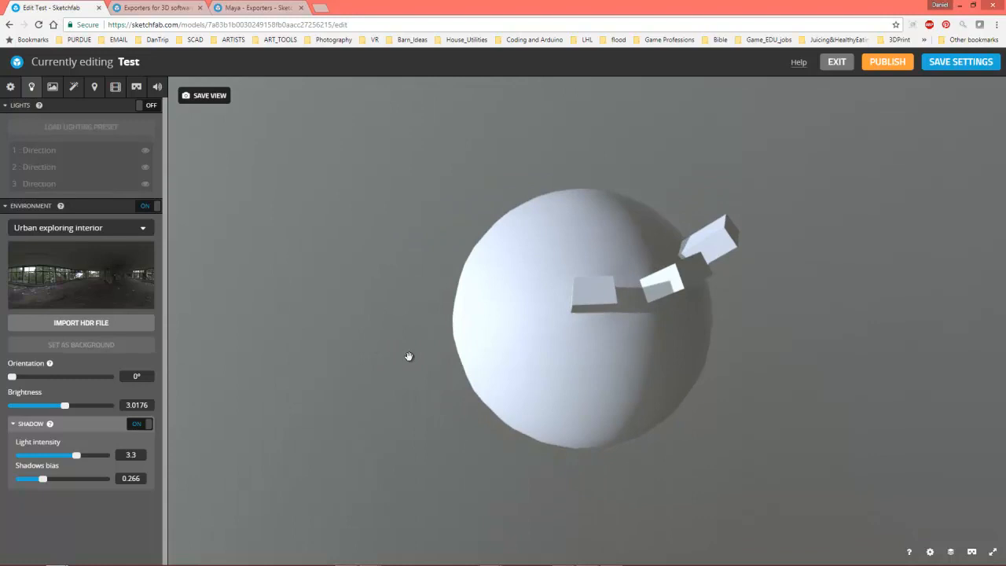
{"action": "left_click_drag", "start_coordinate": [408, 355], "coordinate": [448, 294]}
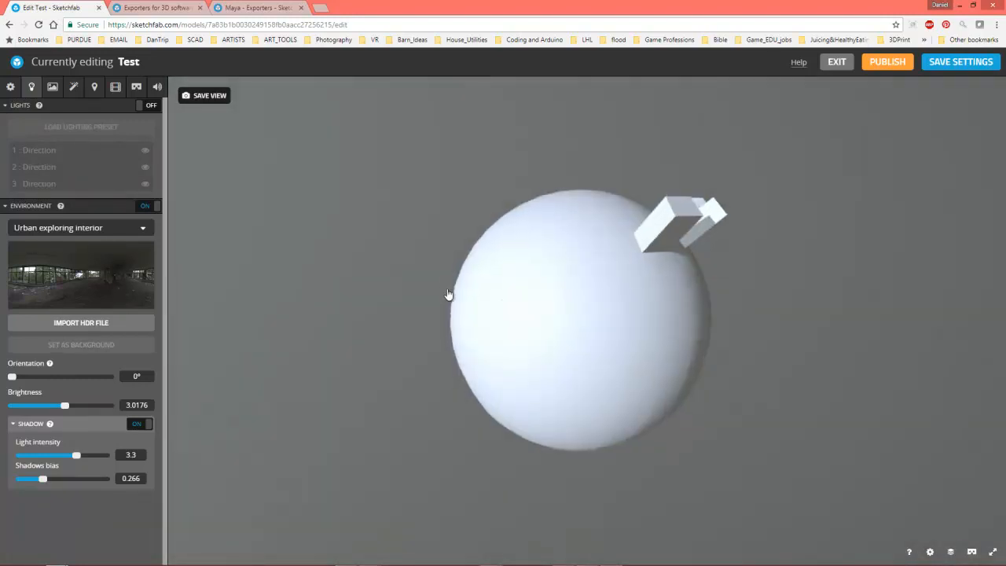
{"action": "left_click_drag", "start_coordinate": [448, 294], "coordinate": [567, 336]}
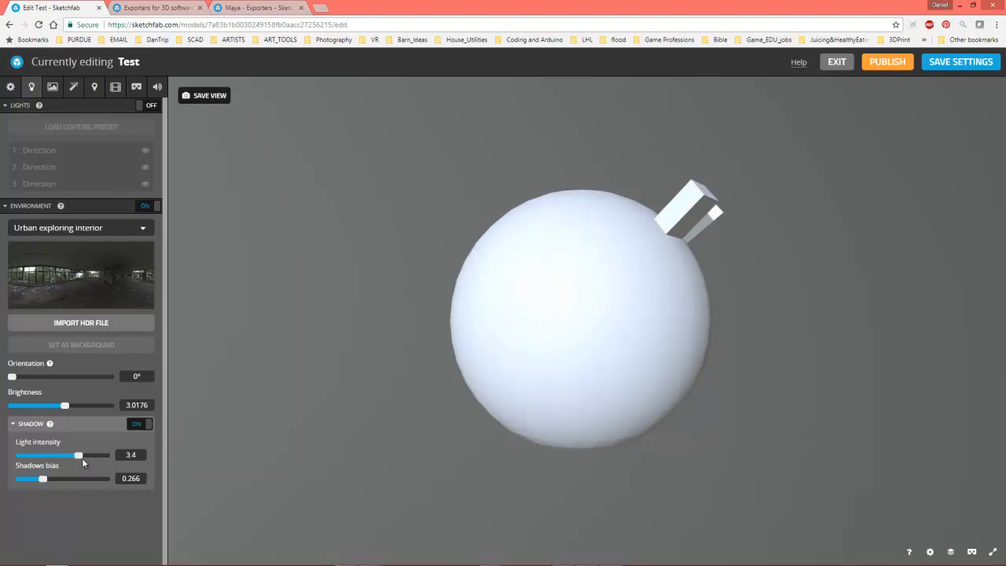
- Raise shadow light intensity to 3.5 and settle the shadows bias at about 0.494
{"action": "left_click_drag", "start_coordinate": [43, 478], "coordinate": [69, 478]}
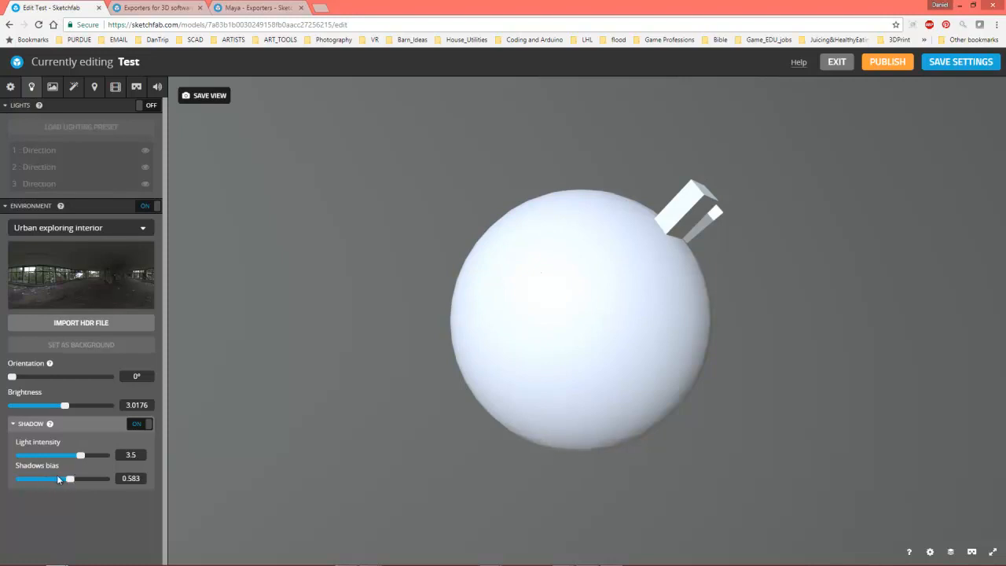
{"action": "left_click_drag", "start_coordinate": [69, 477], "coordinate": [47, 478]}
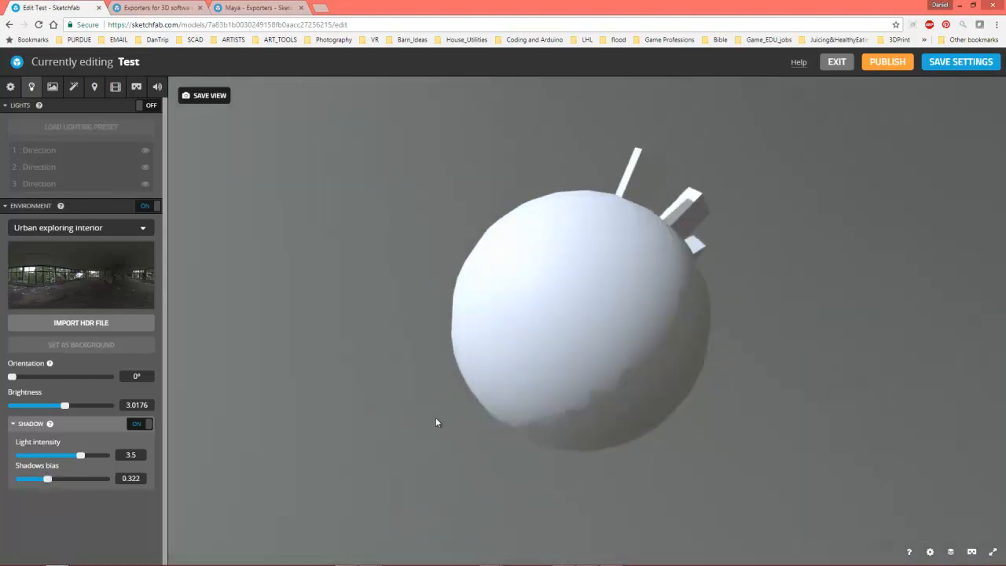
{"action": "left_click_drag", "start_coordinate": [47, 478], "coordinate": [19, 478]}
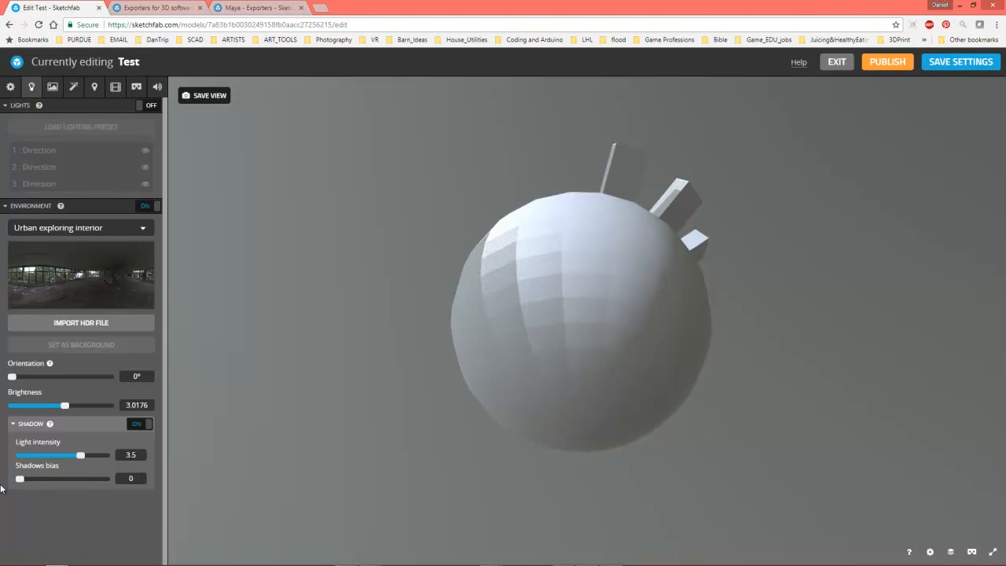
{"action": "left_click_drag", "start_coordinate": [19, 478], "coordinate": [75, 478]}
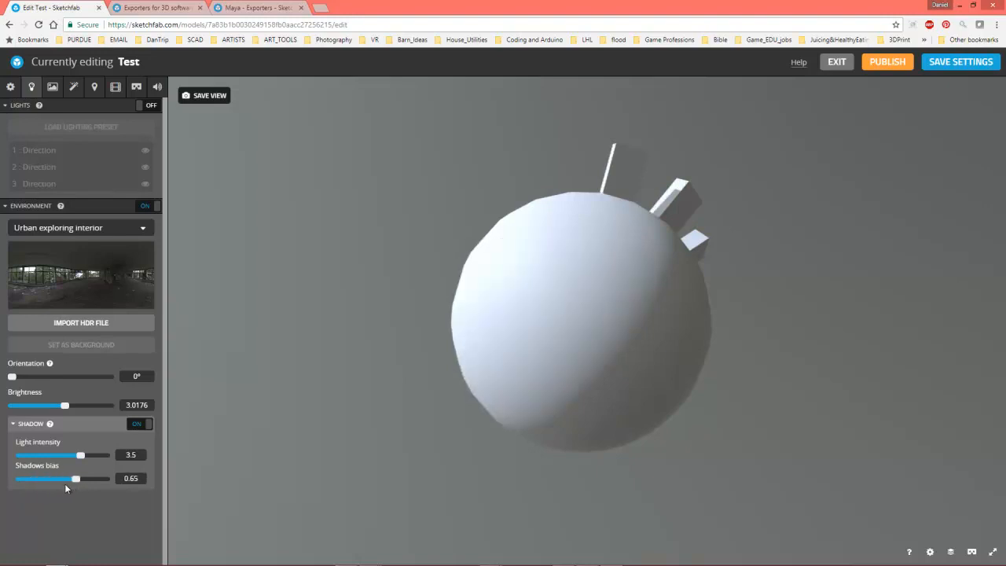
{"action": "left_click_drag", "start_coordinate": [76, 478], "coordinate": [66, 478]}
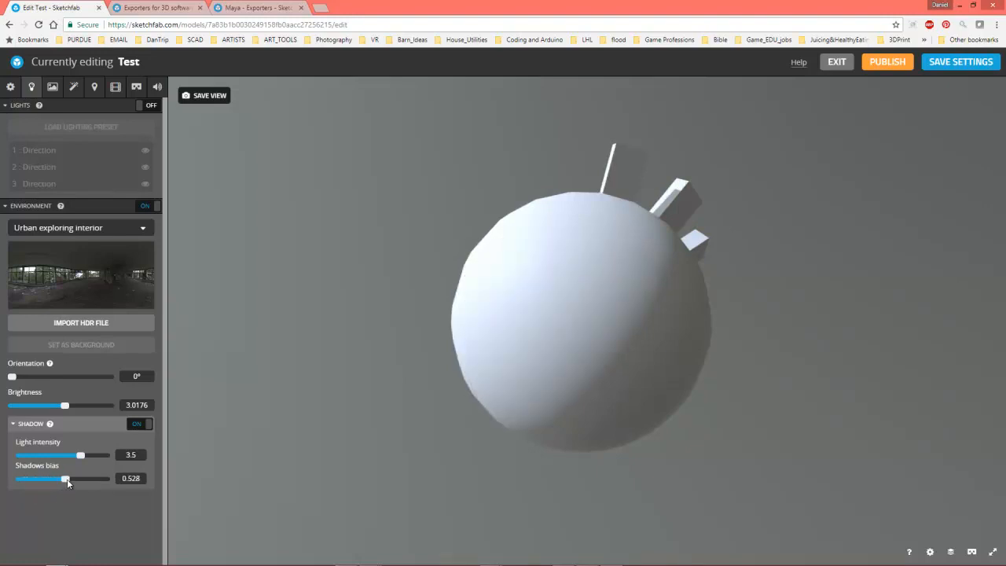
{"action": "left_click_drag", "start_coordinate": [66, 478], "coordinate": [61, 478]}
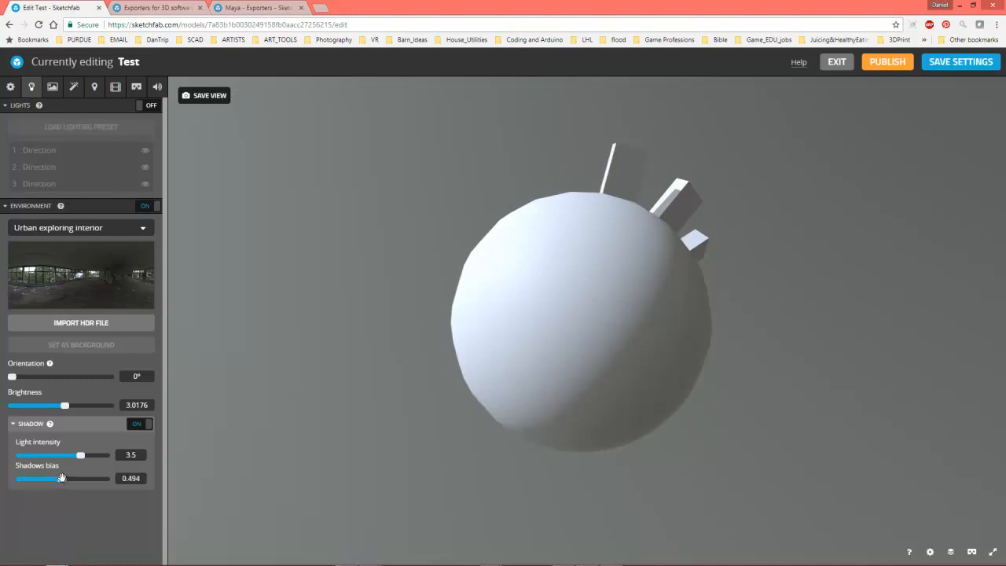
{"action": "left_click_drag", "start_coordinate": [605, 315], "coordinate": [689, 257]}
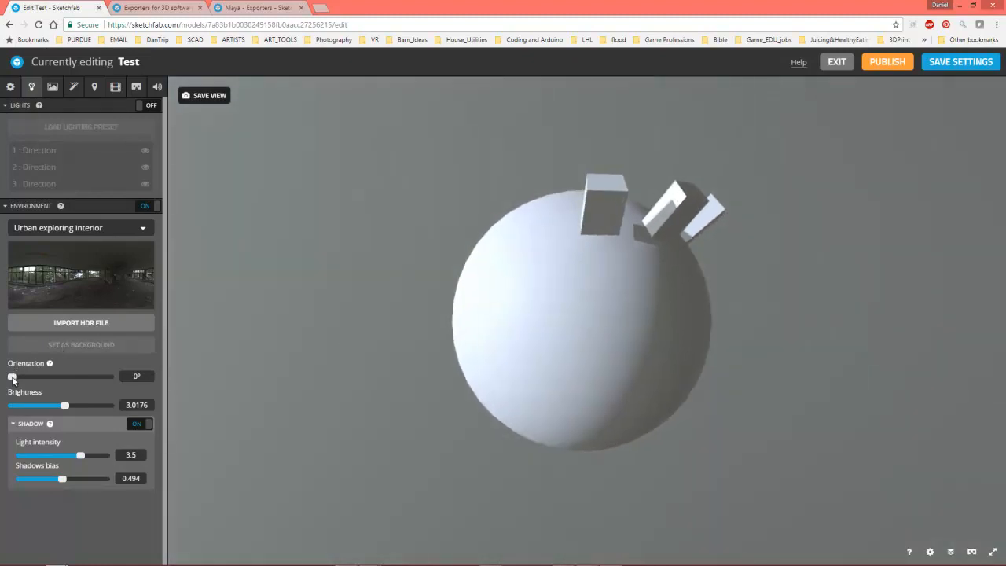
- Rotate the environment orientation through 119° and 181° to 191.5°, then check the sphere's other side
{"action": "left_click_drag", "start_coordinate": [13, 377], "coordinate": [44, 378]}
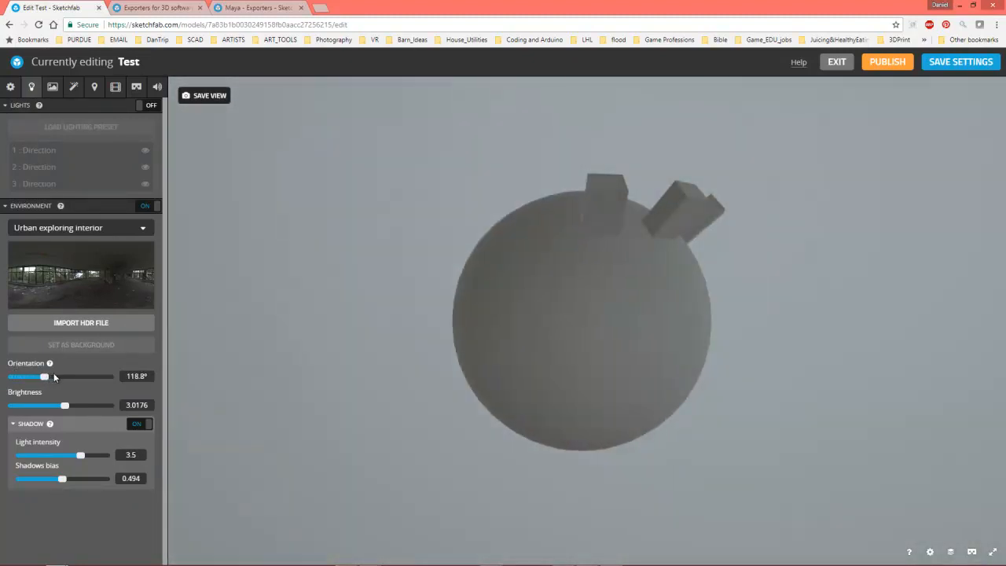
{"action": "left_click_drag", "start_coordinate": [44, 377], "coordinate": [61, 378]}
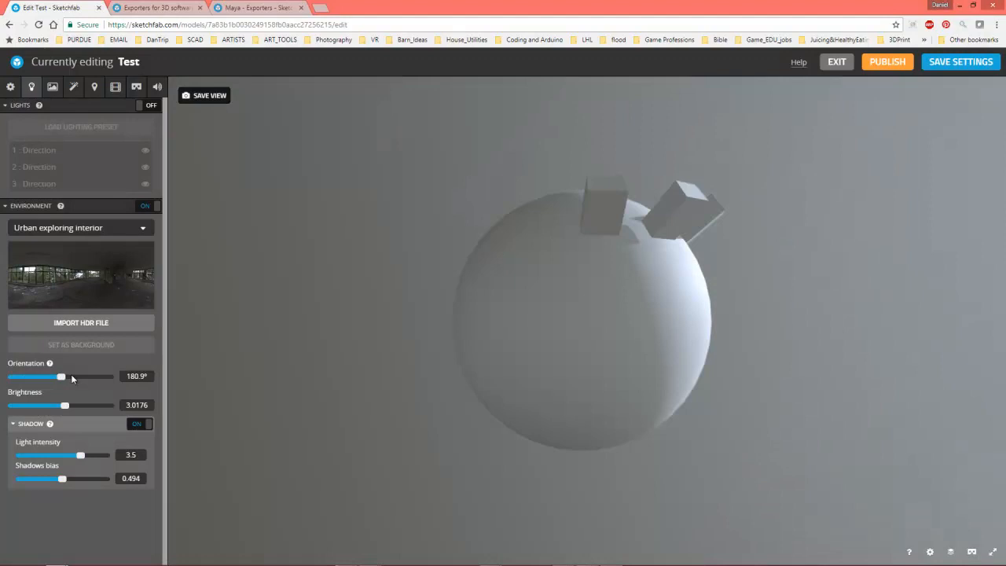
{"action": "left_click_drag", "start_coordinate": [60, 377], "coordinate": [64, 377]}
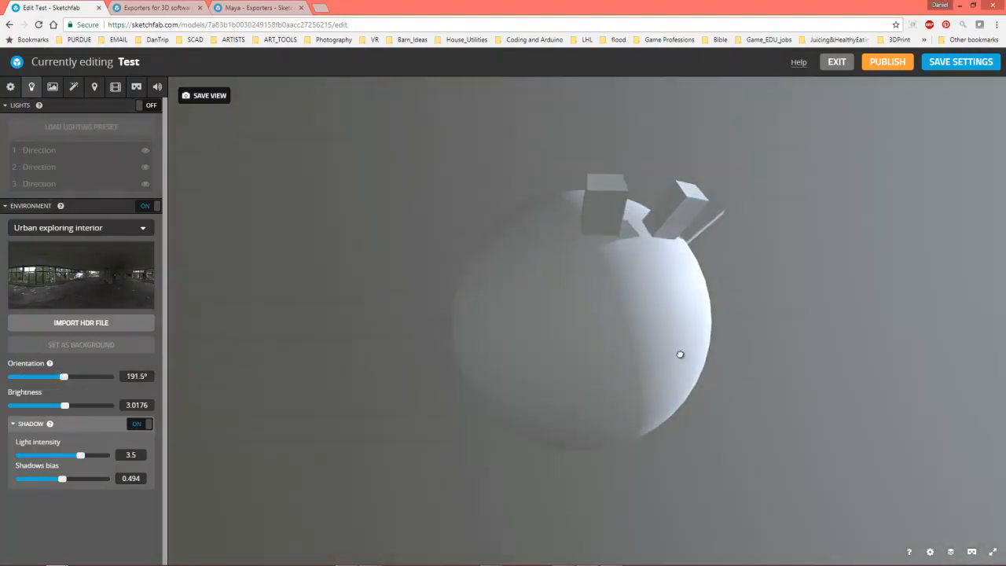
{"action": "left_click_drag", "start_coordinate": [679, 355], "coordinate": [578, 359]}
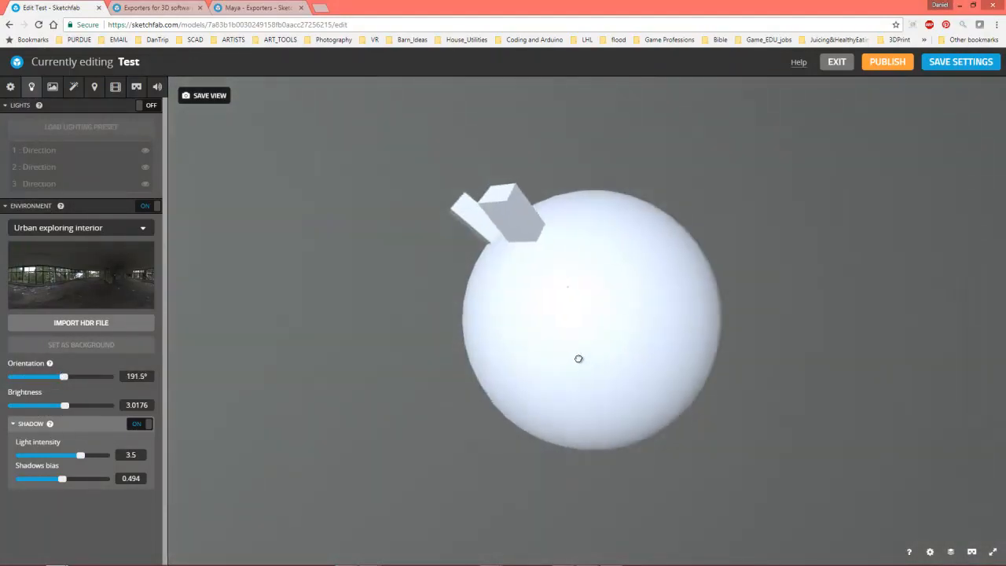
{"action": "left_click_drag", "start_coordinate": [578, 359], "coordinate": [540, 350]}
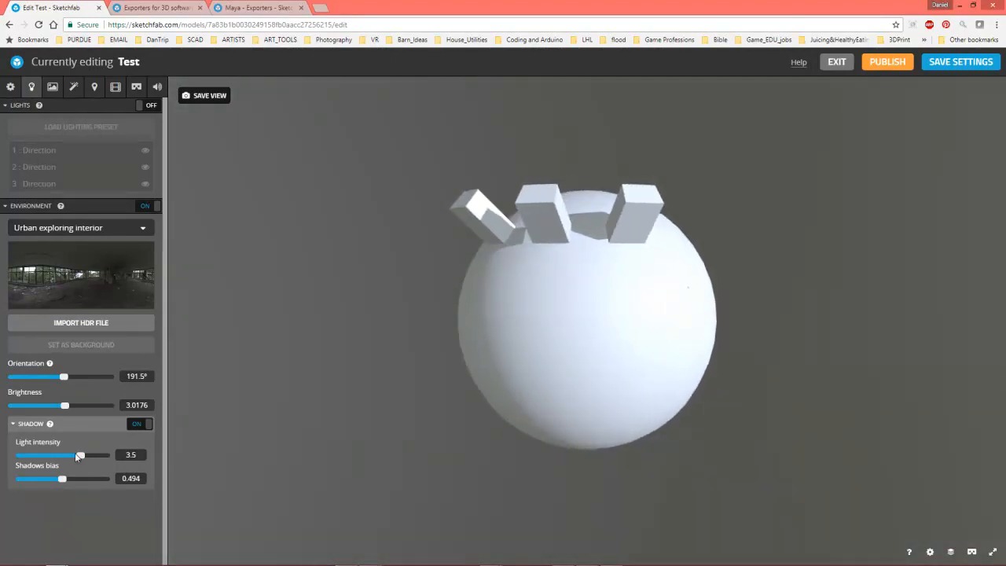
- Try shadows bias values 0.428, 0.228, 0.211 and 0.356, leaving it at 0.206
{"action": "left_click_drag", "start_coordinate": [63, 478], "coordinate": [40, 478]}
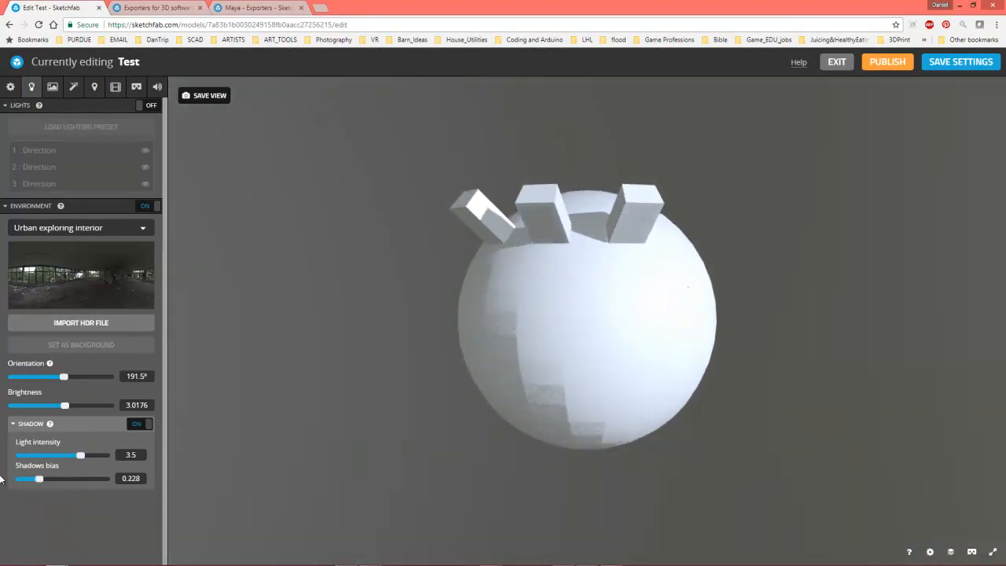
{"action": "left_click_drag", "start_coordinate": [39, 478], "coordinate": [60, 478]}
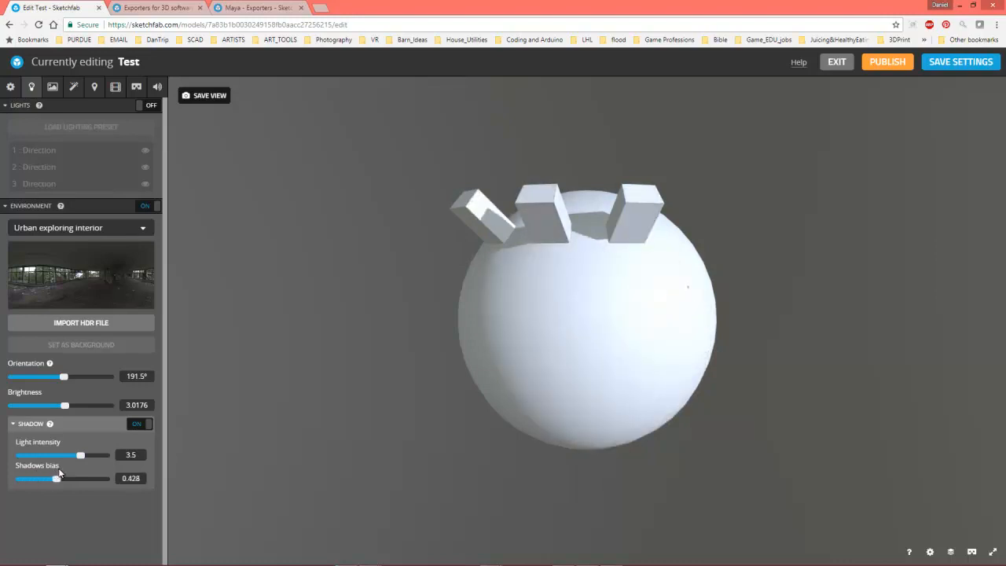
{"action": "left_click_drag", "start_coordinate": [58, 478], "coordinate": [37, 478]}
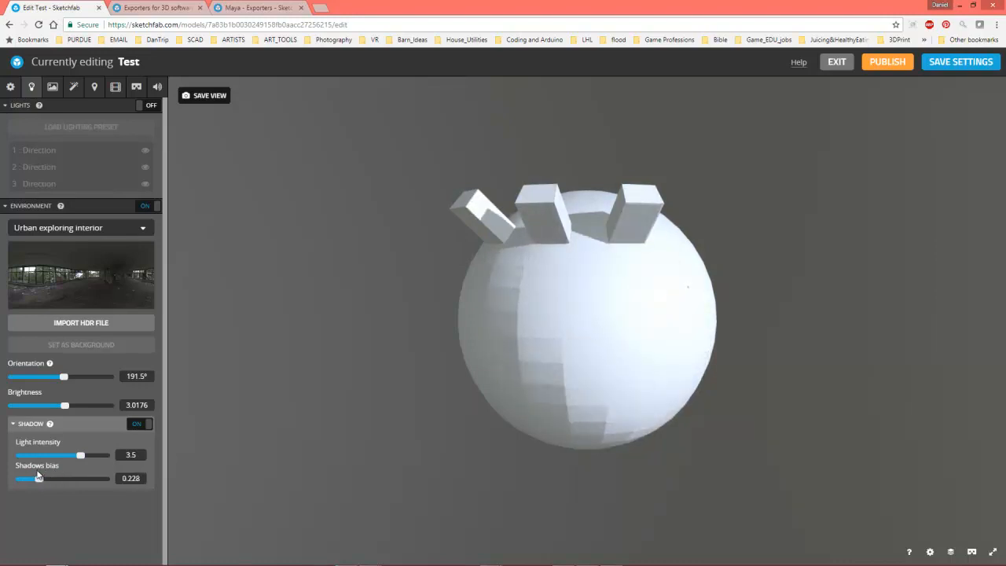
{"action": "left_click_drag", "start_coordinate": [39, 478], "coordinate": [38, 478]}
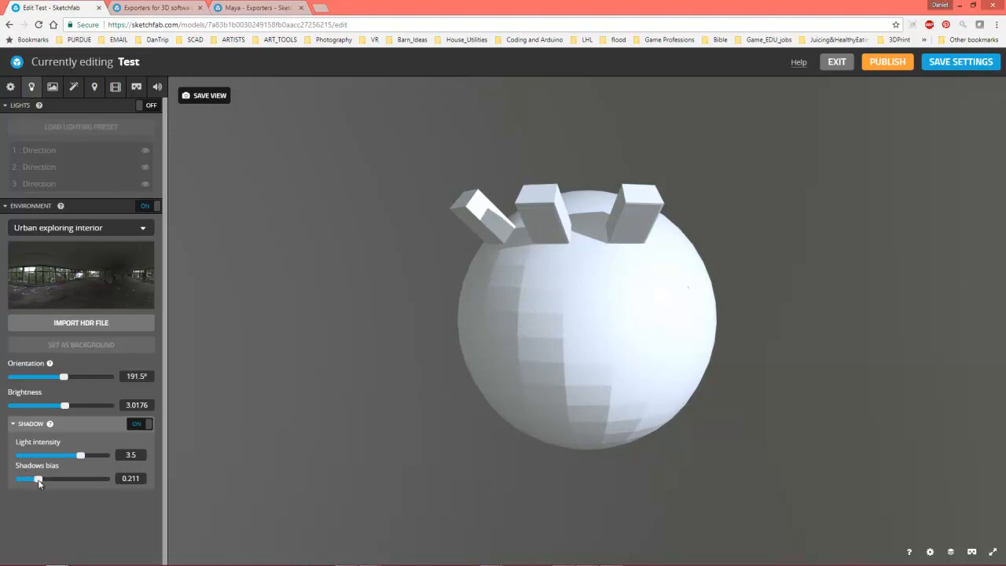
{"action": "left_click_drag", "start_coordinate": [38, 478], "coordinate": [50, 478]}
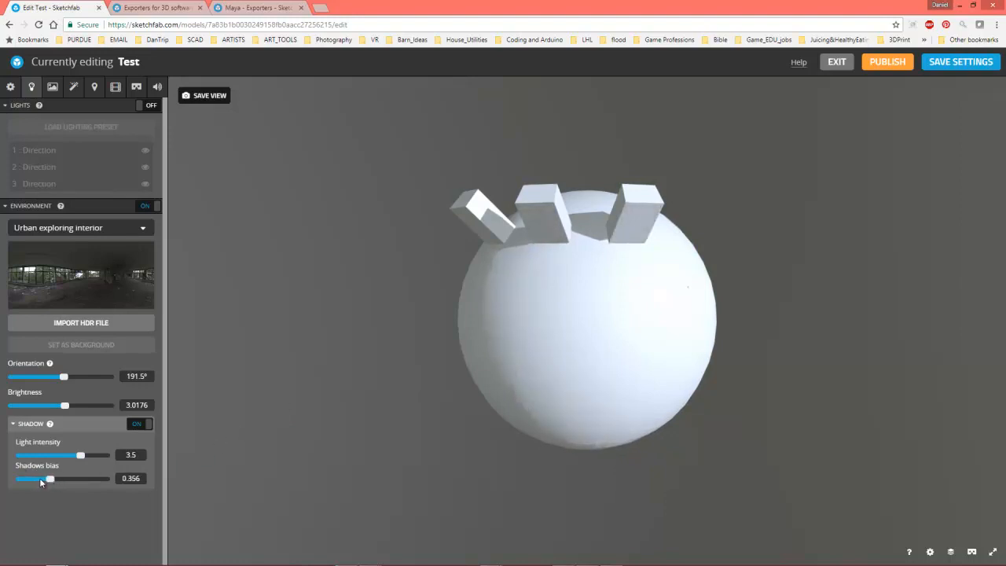
{"action": "left_click_drag", "start_coordinate": [50, 478], "coordinate": [35, 477]}
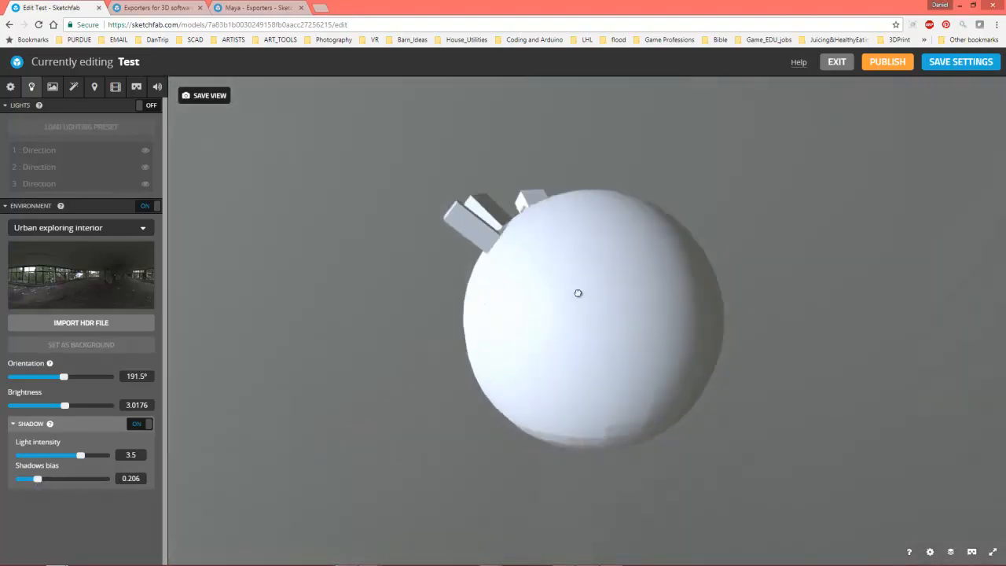
{"action": "left_click_drag", "start_coordinate": [578, 294], "coordinate": [582, 244]}
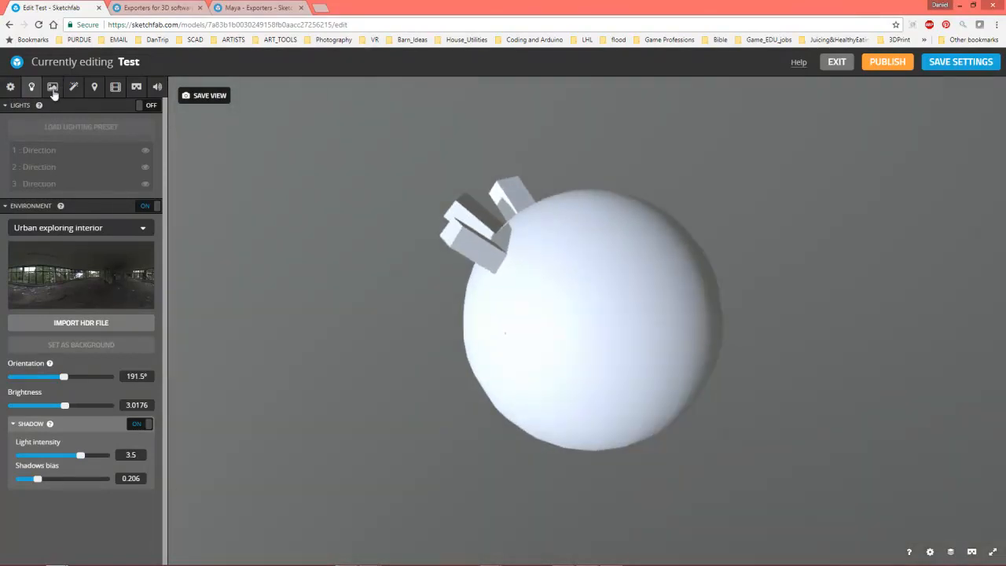
- Switch the renderer from Classic to Matcap in Scene settings and view the matcap look
{"action": "left_click", "coordinate": [10, 86]}
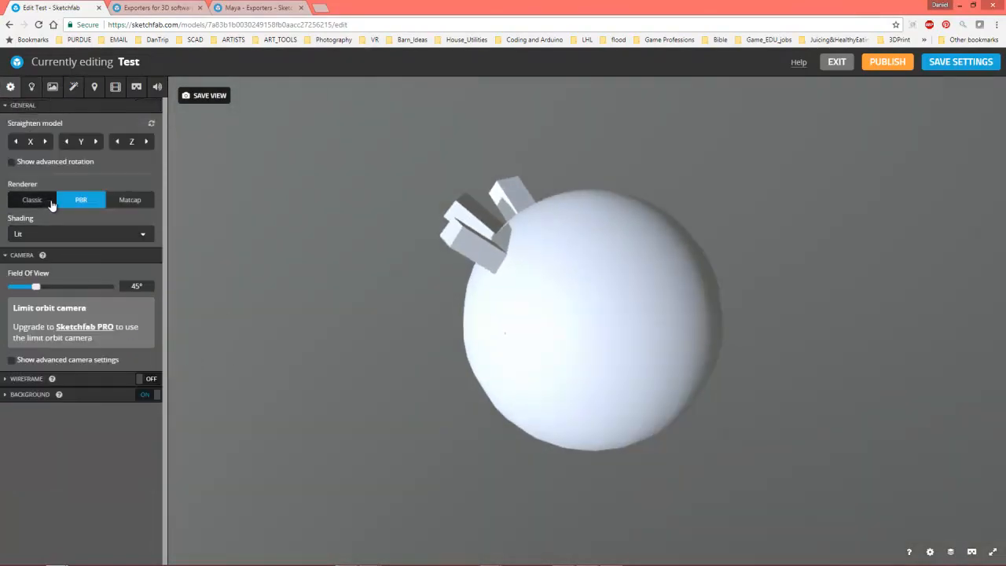
{"action": "left_click", "coordinate": [32, 198]}
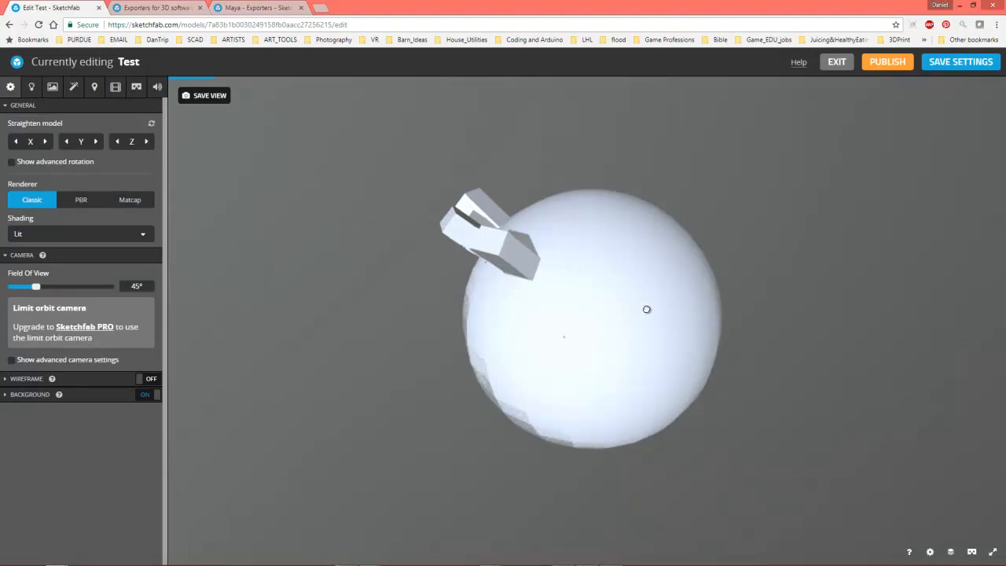
{"action": "left_click_drag", "start_coordinate": [646, 308], "coordinate": [426, 250]}
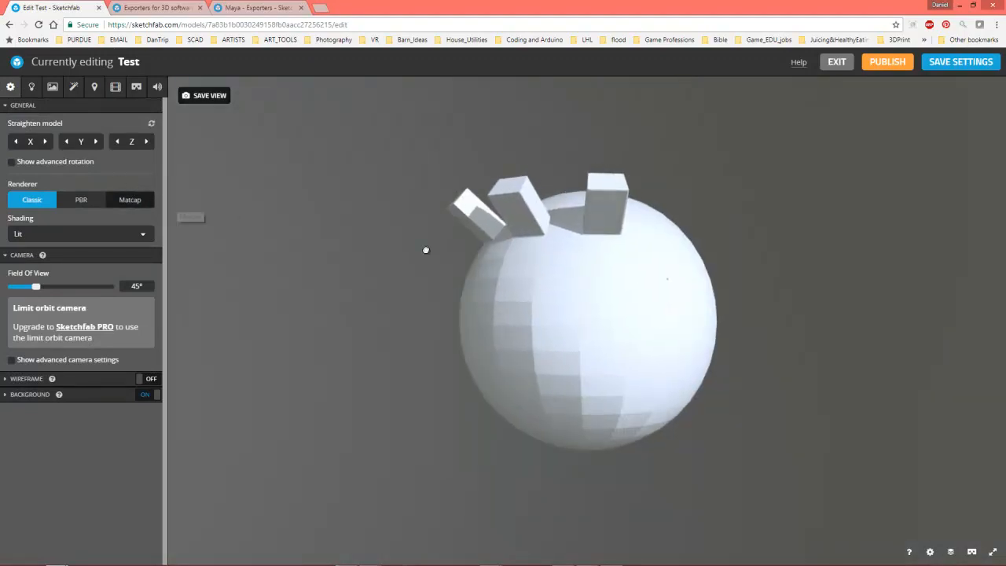
{"action": "left_click", "coordinate": [129, 198]}
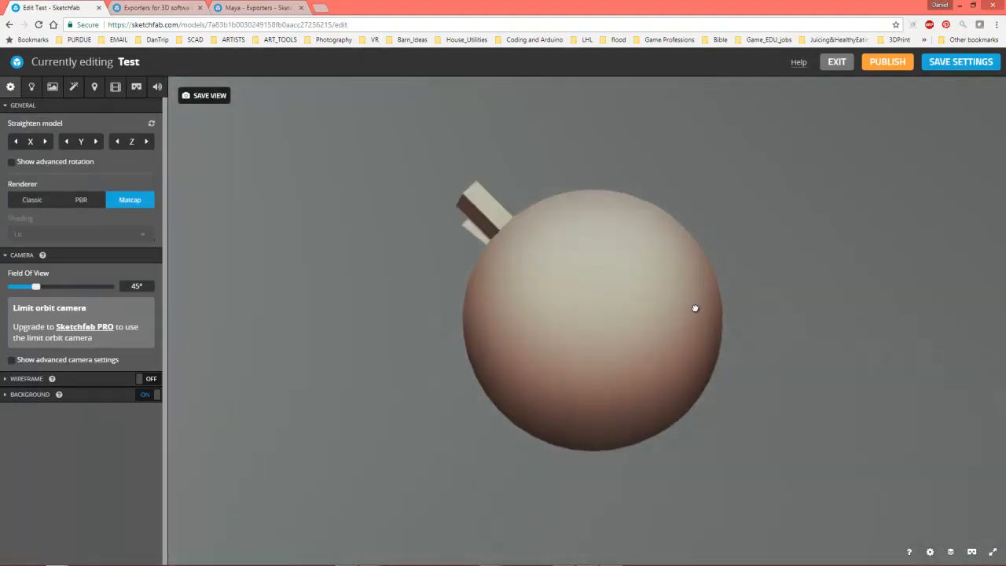
{"action": "left_click_drag", "start_coordinate": [695, 306], "coordinate": [682, 301]}
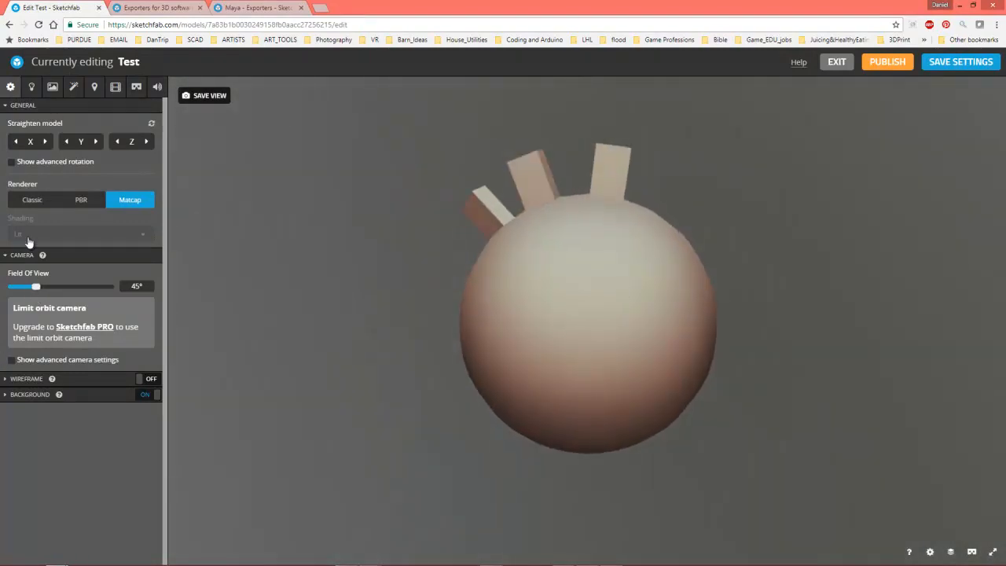
{"action": "left_click", "coordinate": [51, 87]}
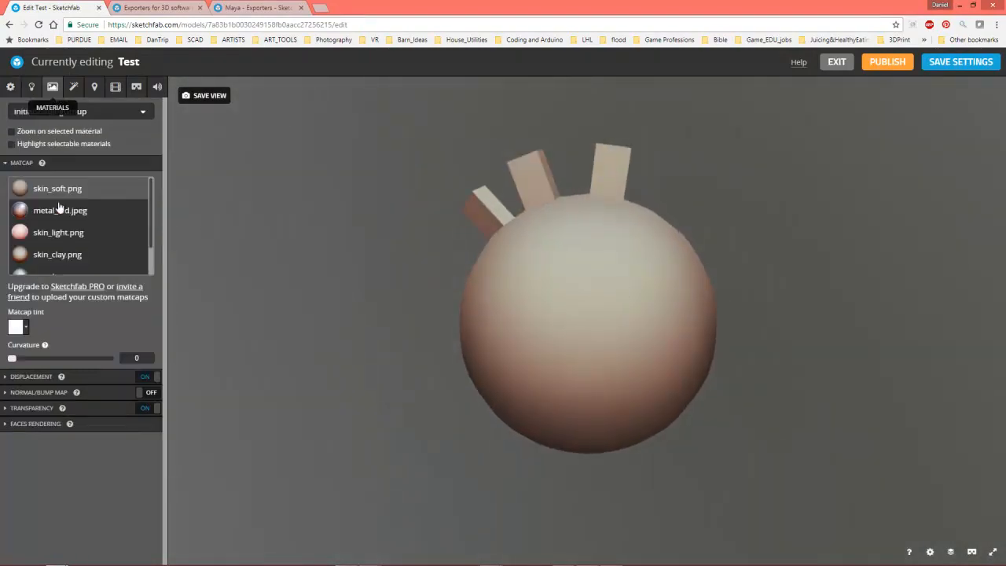
- Apply the metal.png matcap to the sphere and return to the lighting panel
{"action": "left_click", "coordinate": [60, 211]}
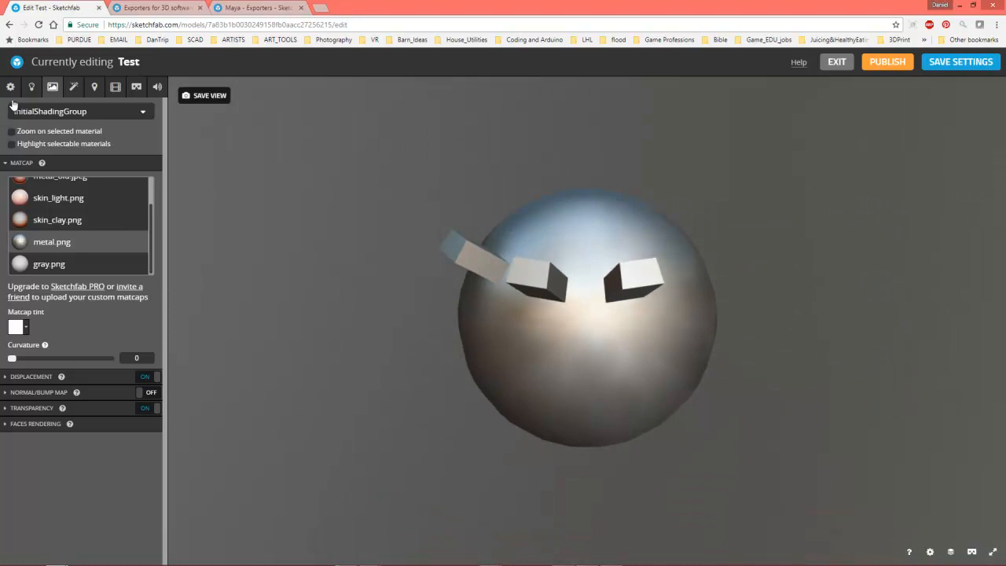
{"action": "left_click", "coordinate": [10, 87]}
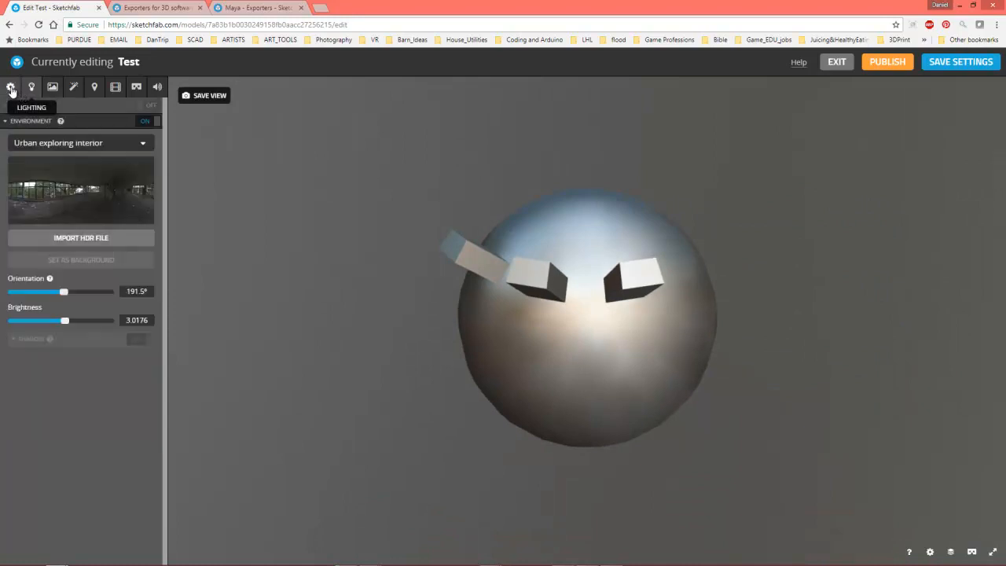
- Switch the renderer back to PBR and view the sphere's plain white shading
{"action": "left_click", "coordinate": [9, 86]}
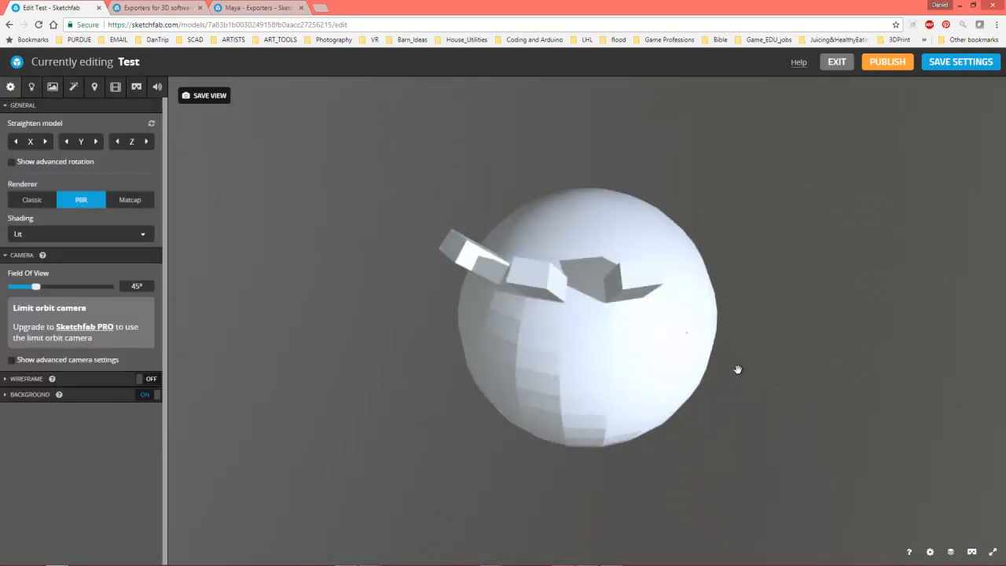
{"action": "left_click_drag", "start_coordinate": [738, 368], "coordinate": [207, 143]}
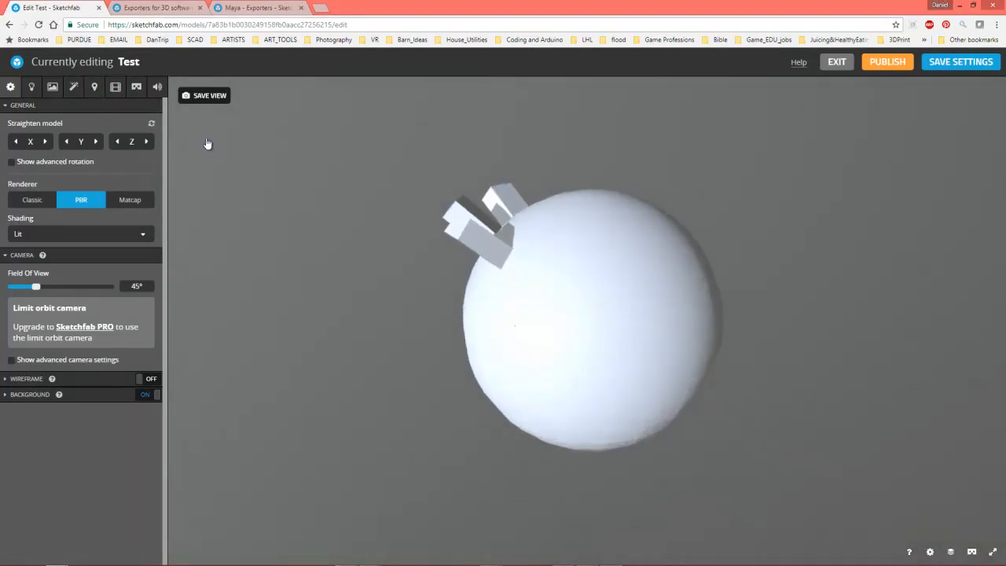
{"action": "mouse_move", "coordinate": [72, 87]}
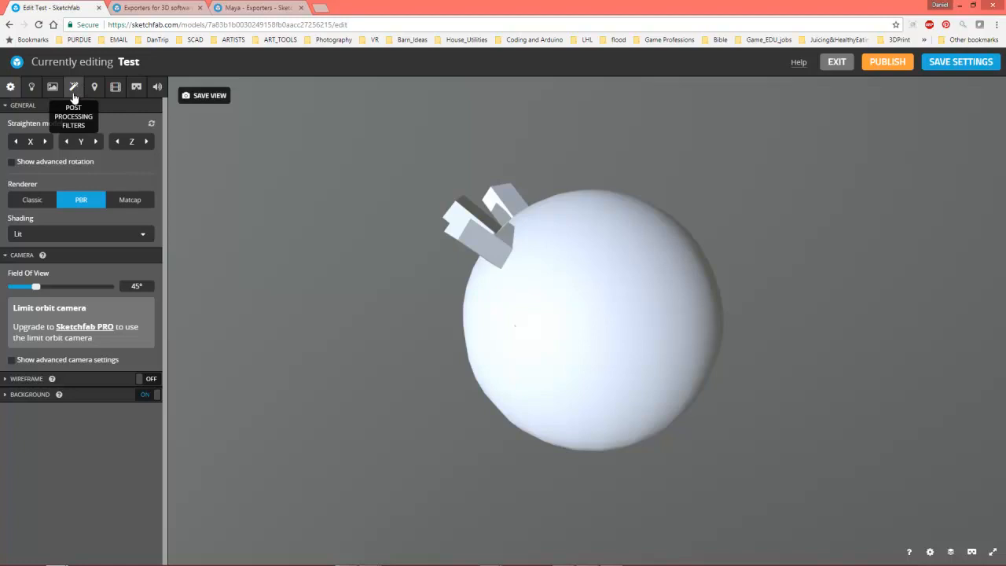
- Browse the Post Processing Filters, Annotations and Animation panels, ending on Lighting
{"action": "left_click", "coordinate": [72, 86]}
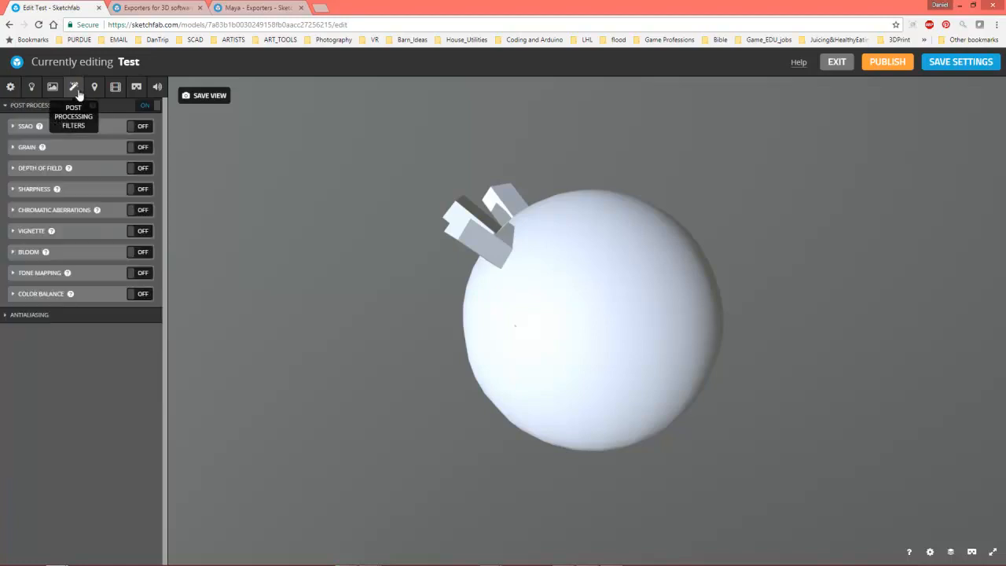
{"action": "mouse_move", "coordinate": [22, 302]}
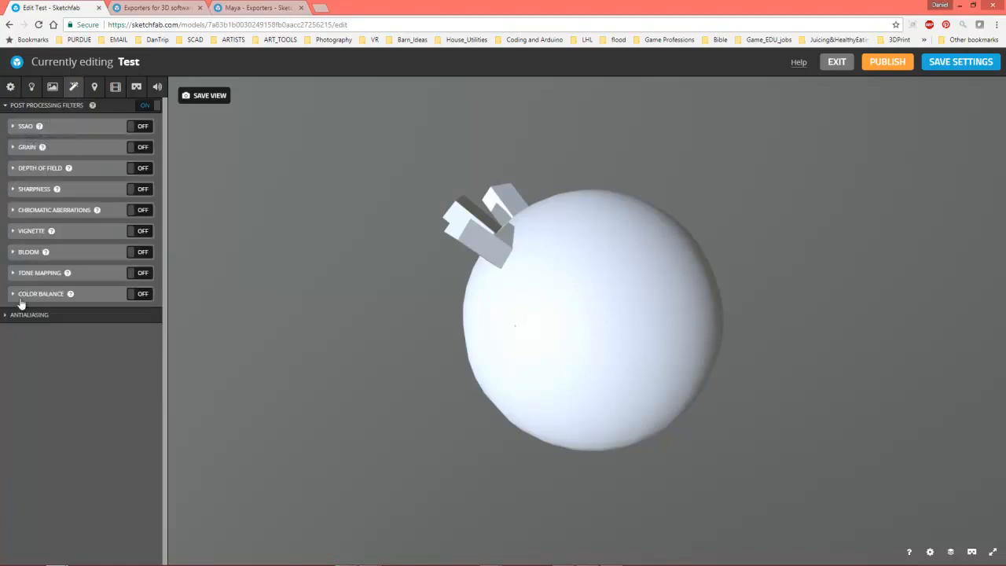
{"action": "mouse_move", "coordinate": [95, 87]}
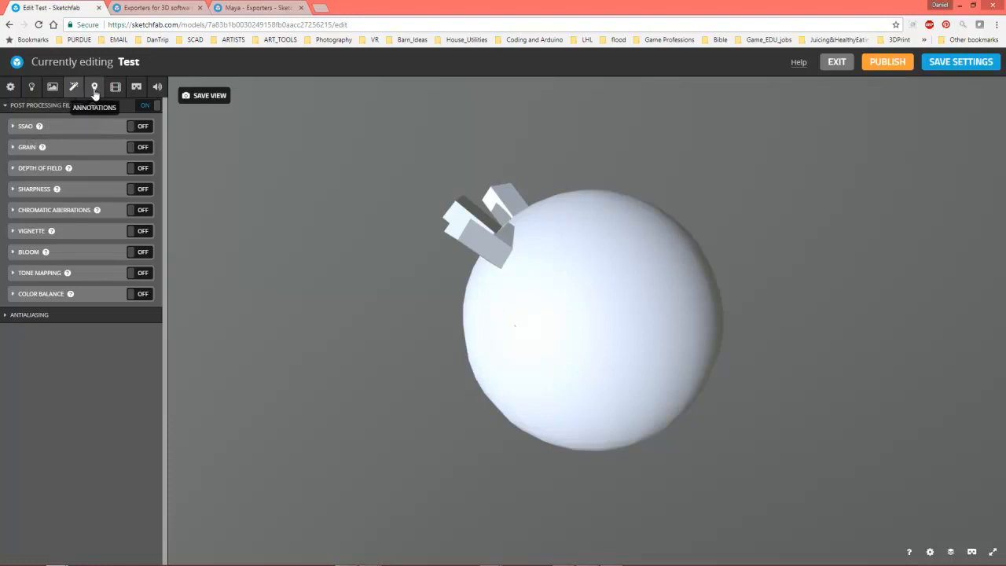
{"action": "left_click", "coordinate": [115, 86]}
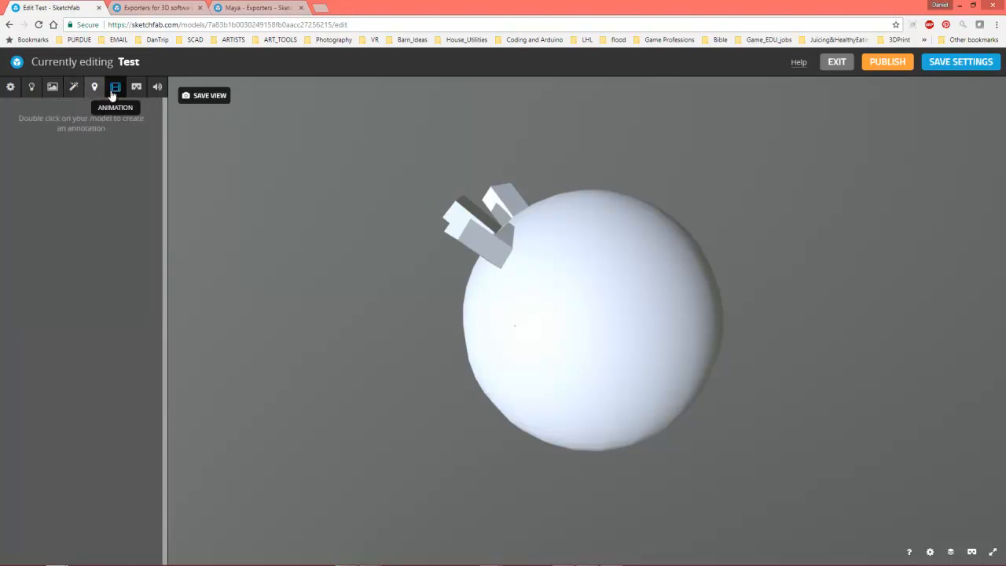
{"action": "left_click", "coordinate": [117, 87]}
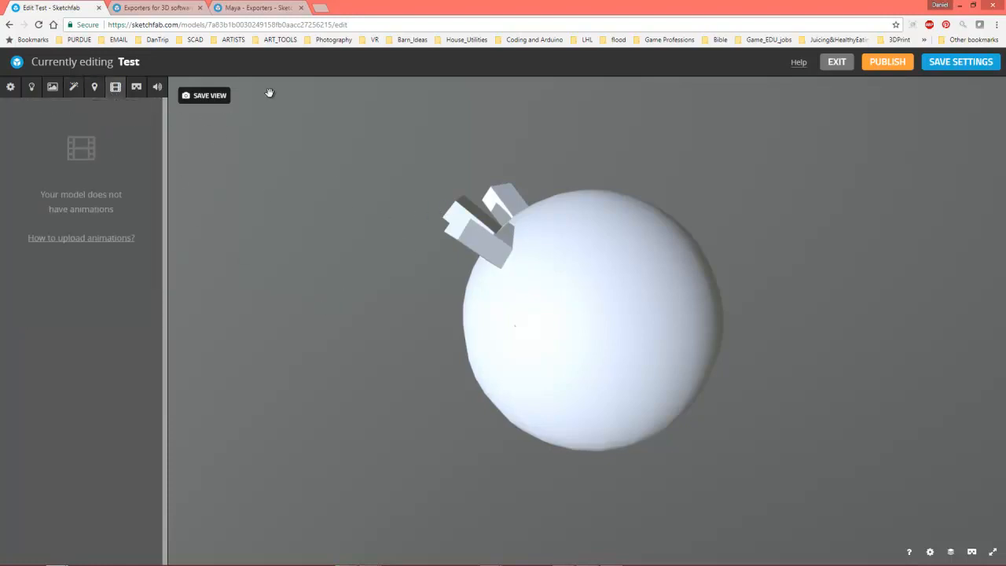
{"action": "mouse_move", "coordinate": [136, 87]}
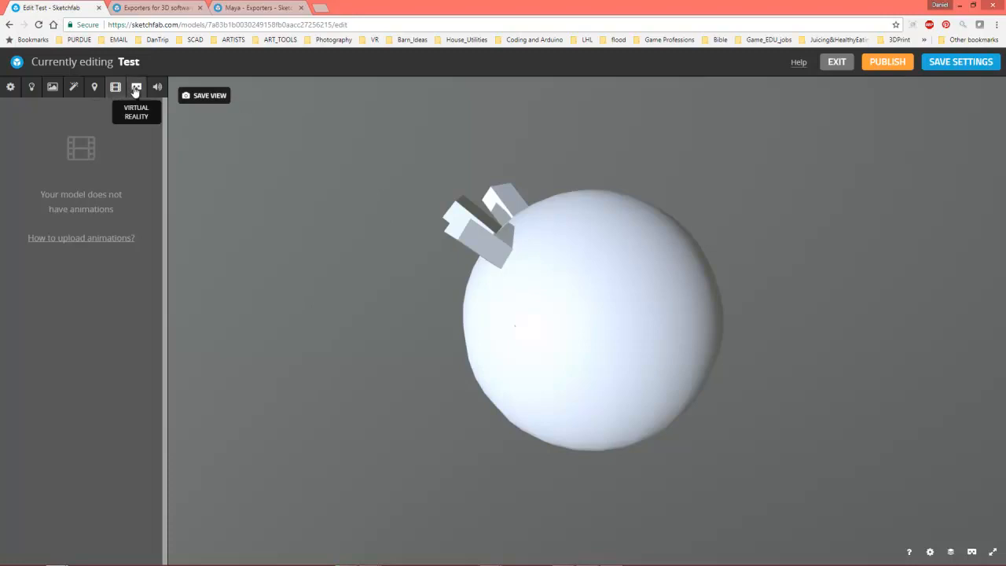
{"action": "mouse_move", "coordinate": [32, 87]}
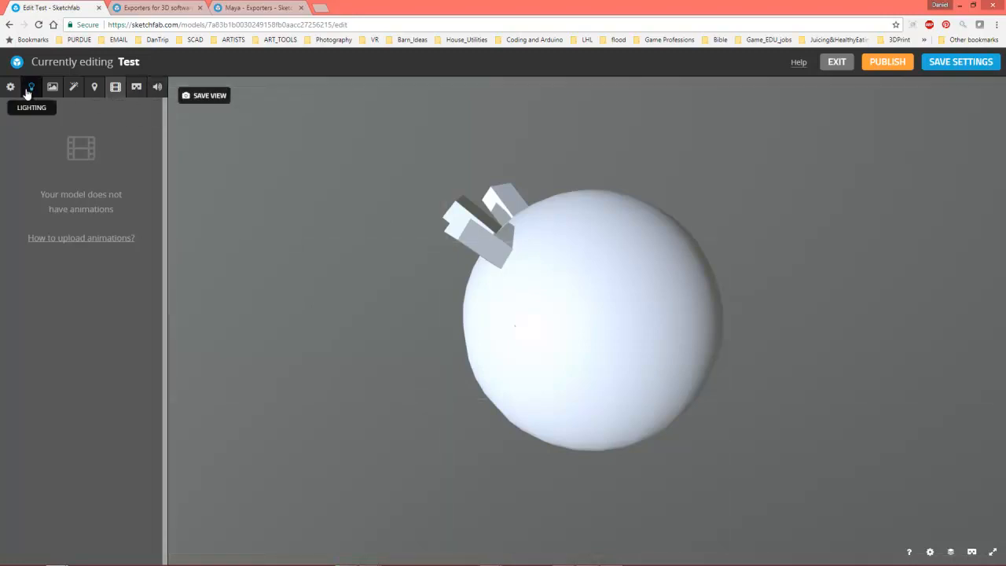
{"action": "left_click", "coordinate": [32, 86]}
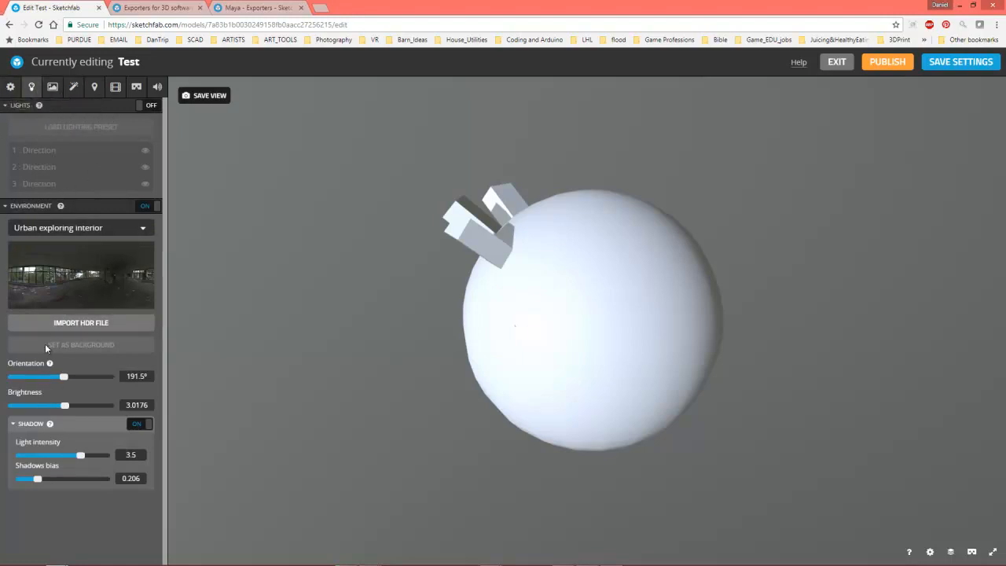
- Try several camera Field Of View values in Scene settings and leave it at 50°
{"action": "left_click", "coordinate": [9, 86]}
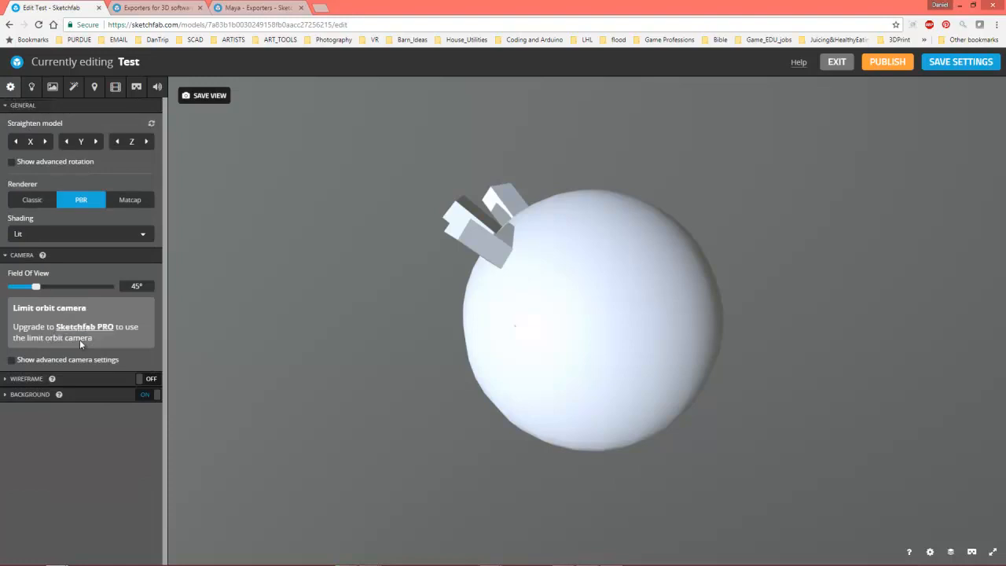
{"action": "left_click_drag", "start_coordinate": [35, 286], "coordinate": [53, 286]}
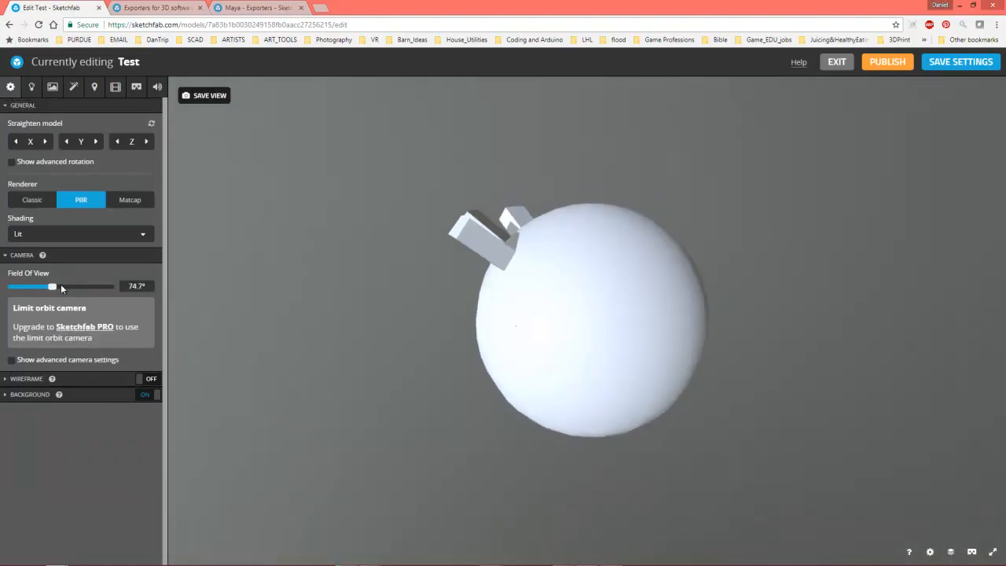
{"action": "left_click_drag", "start_coordinate": [53, 286], "coordinate": [12, 286]}
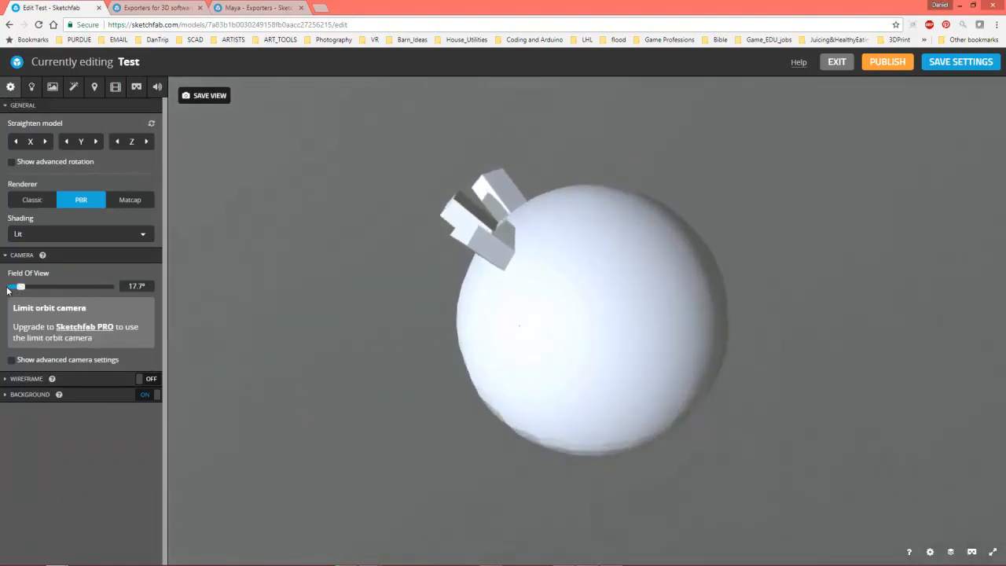
{"action": "left_click_drag", "start_coordinate": [22, 286], "coordinate": [54, 286]}
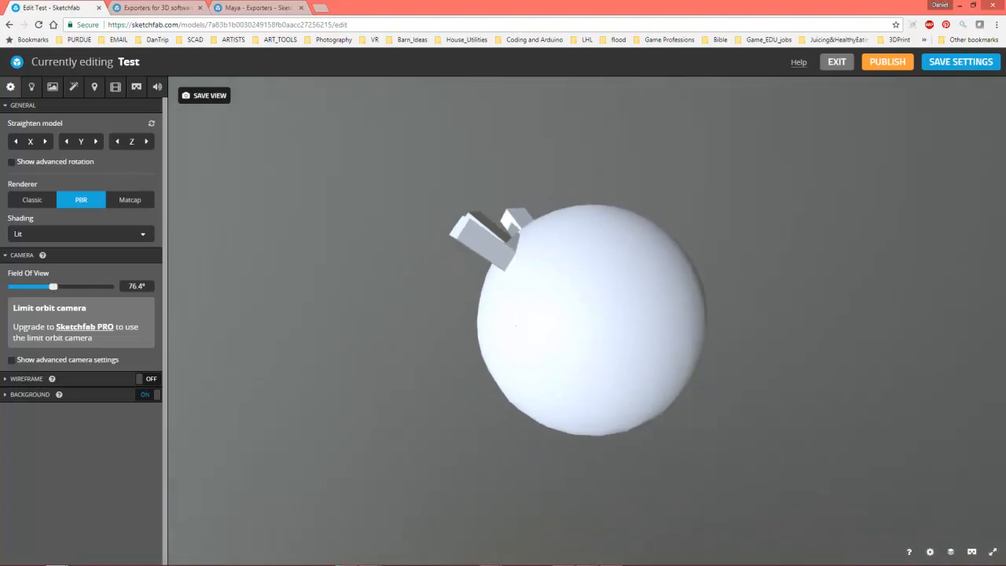
{"action": "triple_click", "coordinate": [137, 286]}
{"action": "type", "text": "75"}
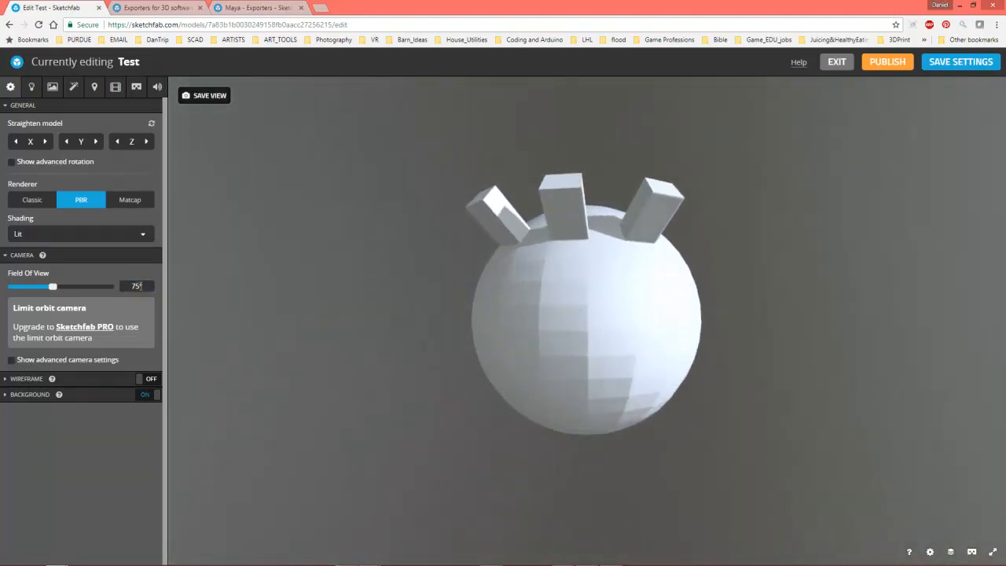
{"action": "triple_click", "coordinate": [135, 286]}
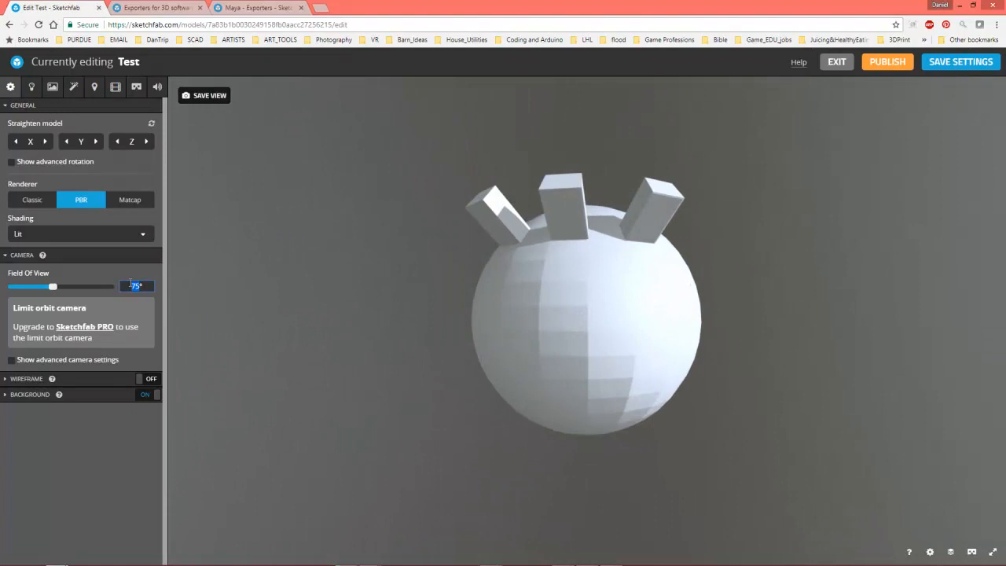
{"action": "left_click_drag", "start_coordinate": [53, 286], "coordinate": [38, 286]}
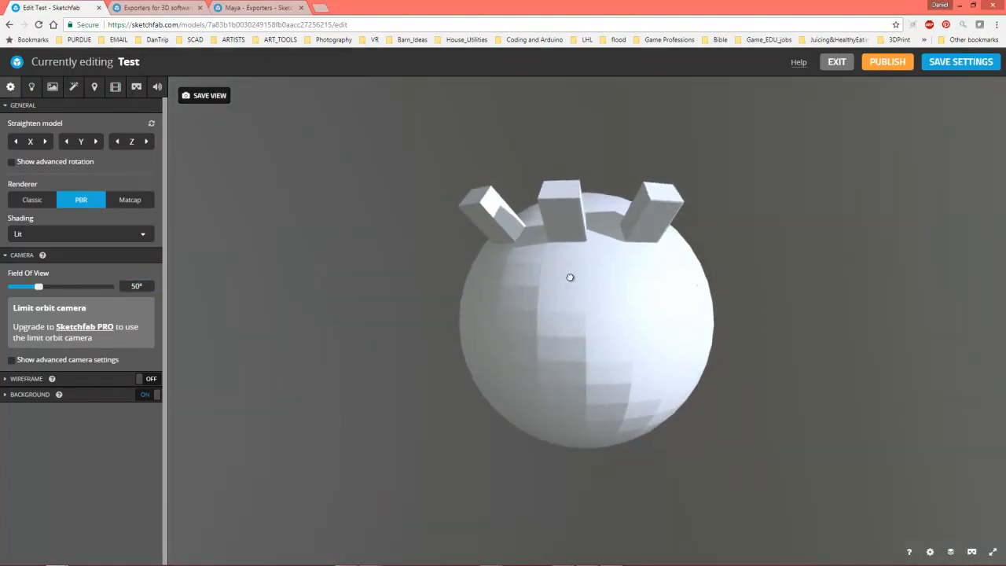
{"action": "left_click_drag", "start_coordinate": [569, 275], "coordinate": [537, 302]}
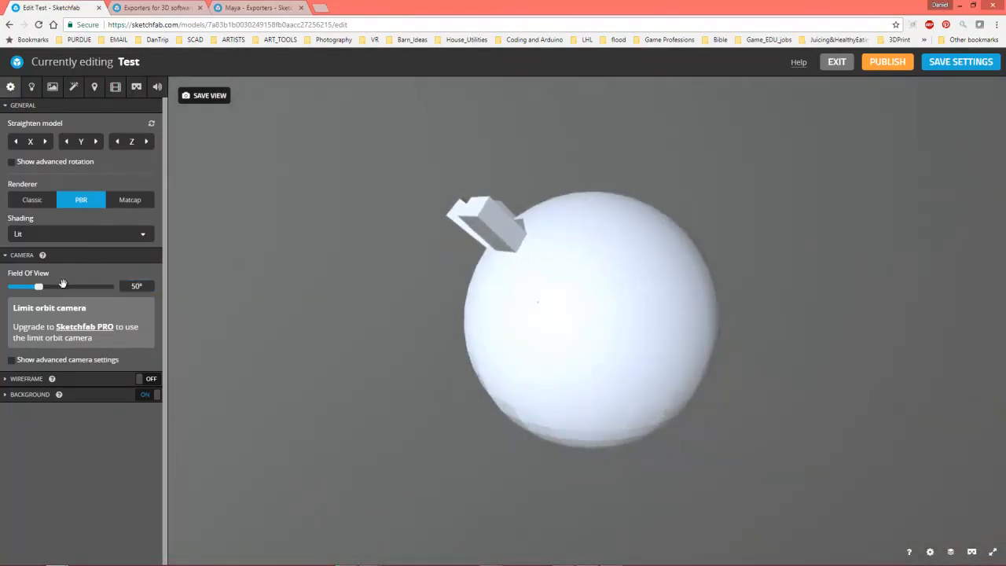
{"action": "left_click_drag", "start_coordinate": [537, 302], "coordinate": [444, 333]}
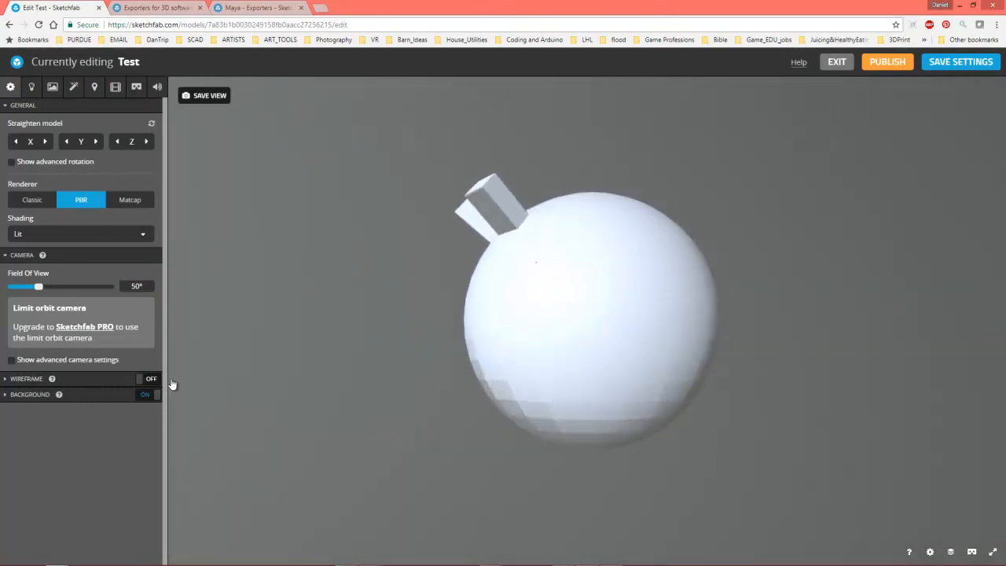
- Toggle the wireframe overlay on and off, then expand the Background section showing the environment background
{"action": "left_click", "coordinate": [145, 379]}
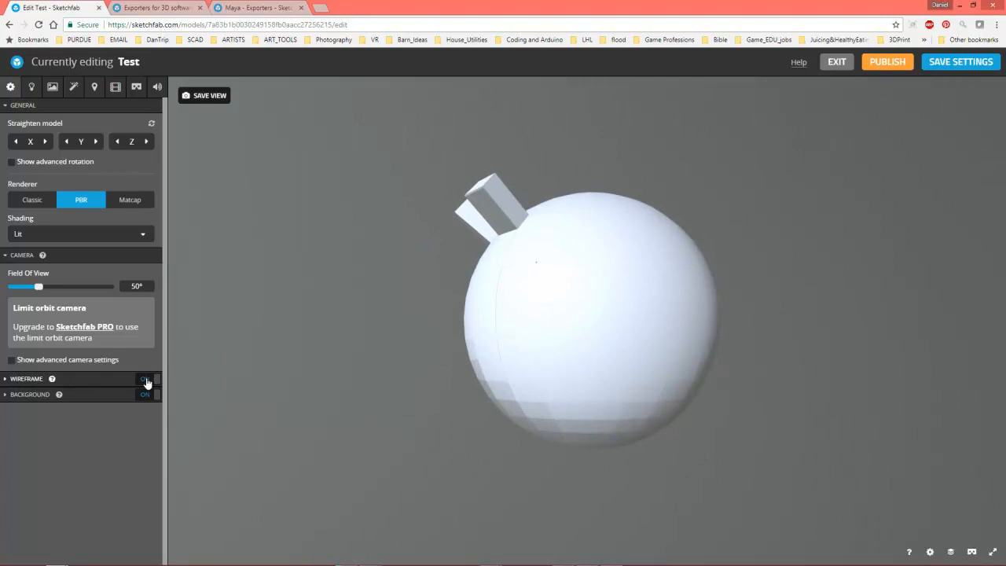
{"action": "left_click", "coordinate": [148, 379]}
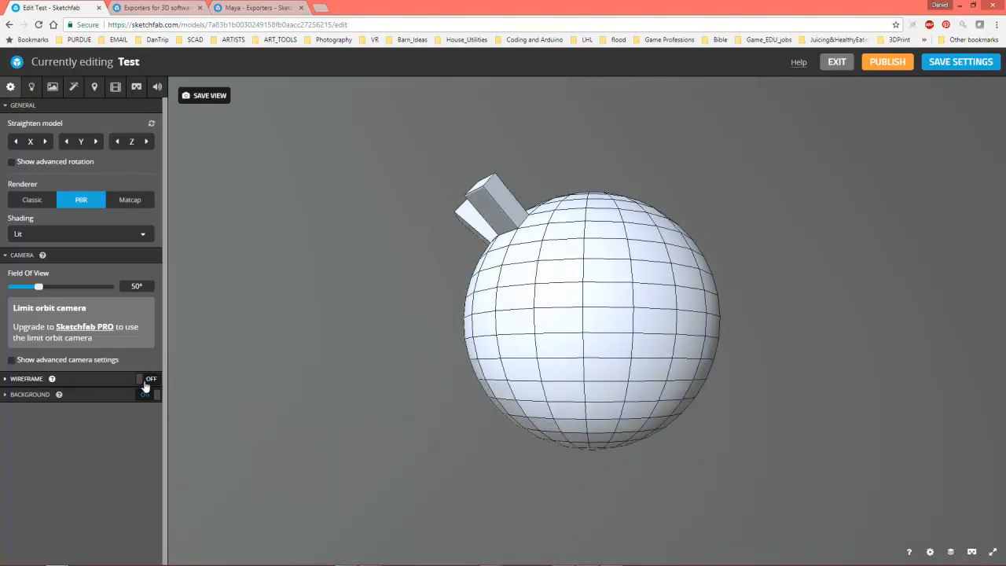
{"action": "left_click", "coordinate": [151, 378]}
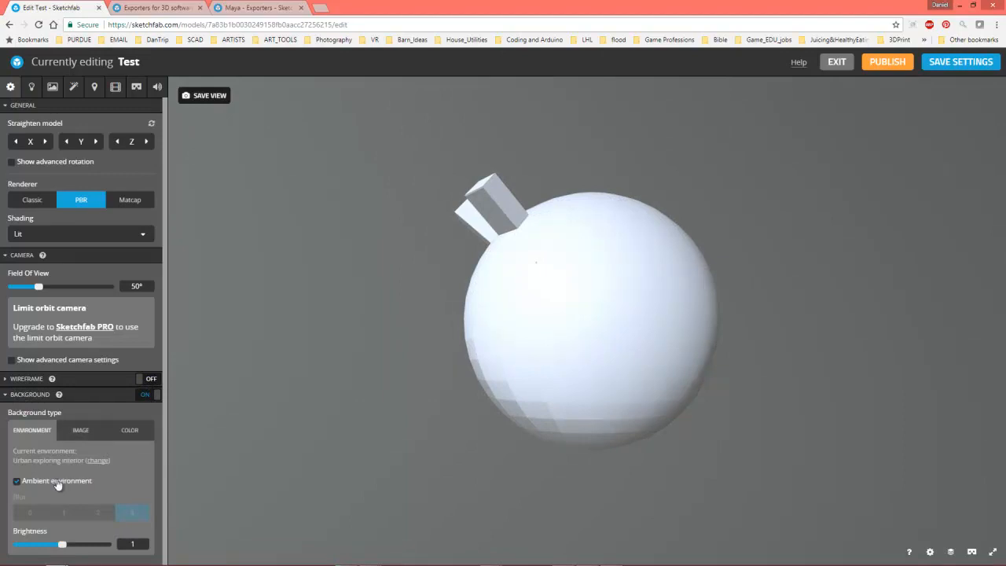
{"action": "left_click", "coordinate": [80, 431]}
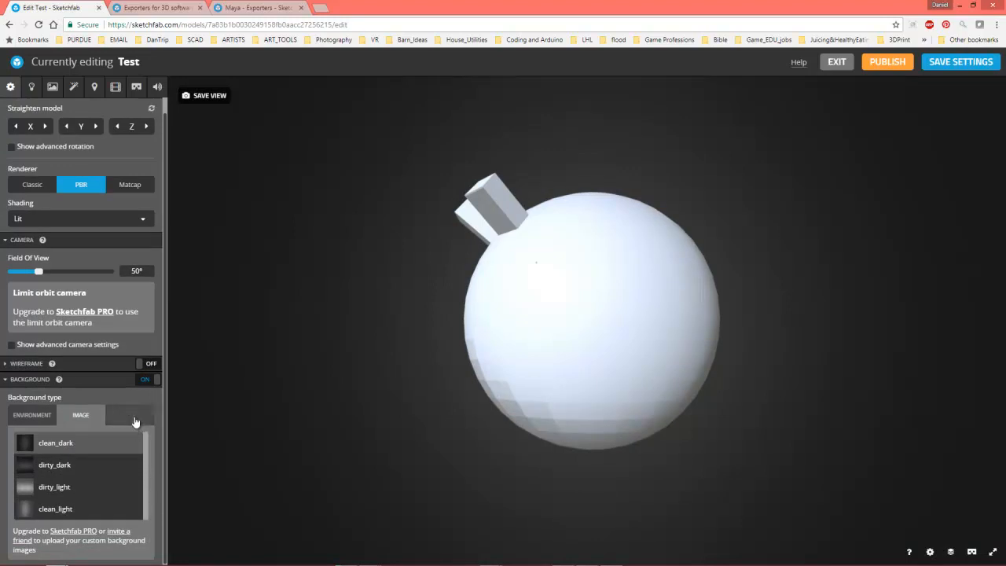
{"action": "left_click", "coordinate": [129, 415]}
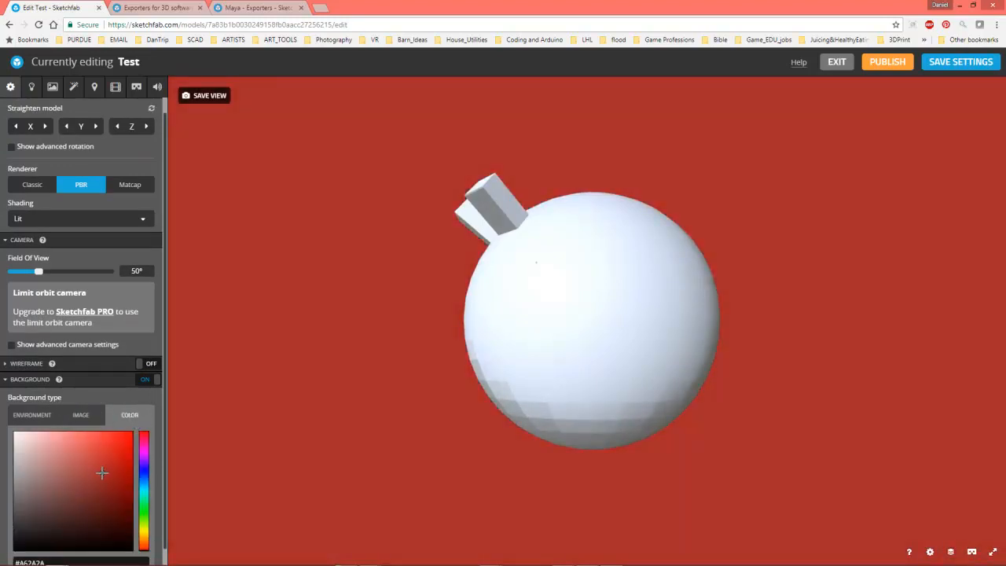
{"action": "left_click", "coordinate": [37, 500]}
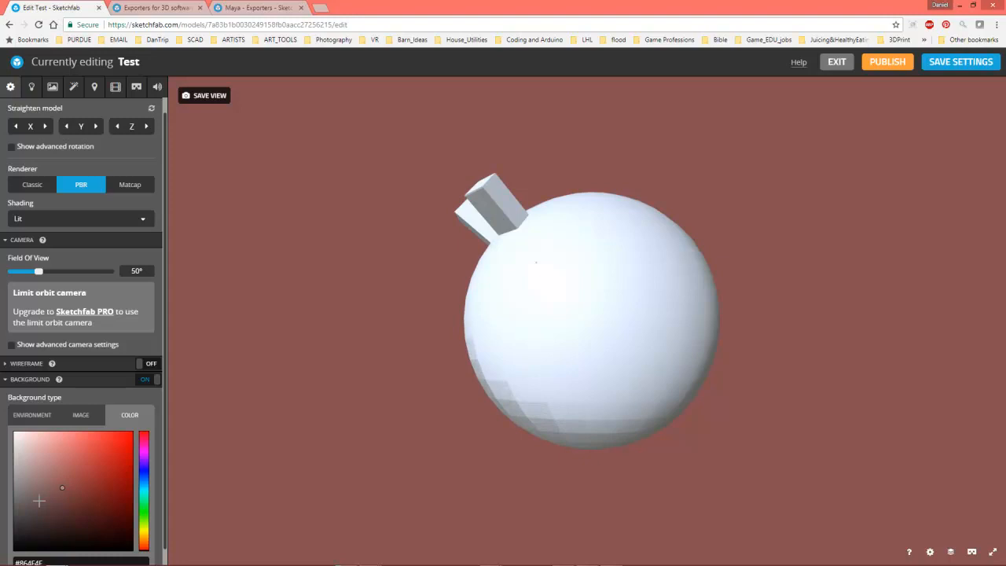
{"action": "left_click", "coordinate": [31, 429]}
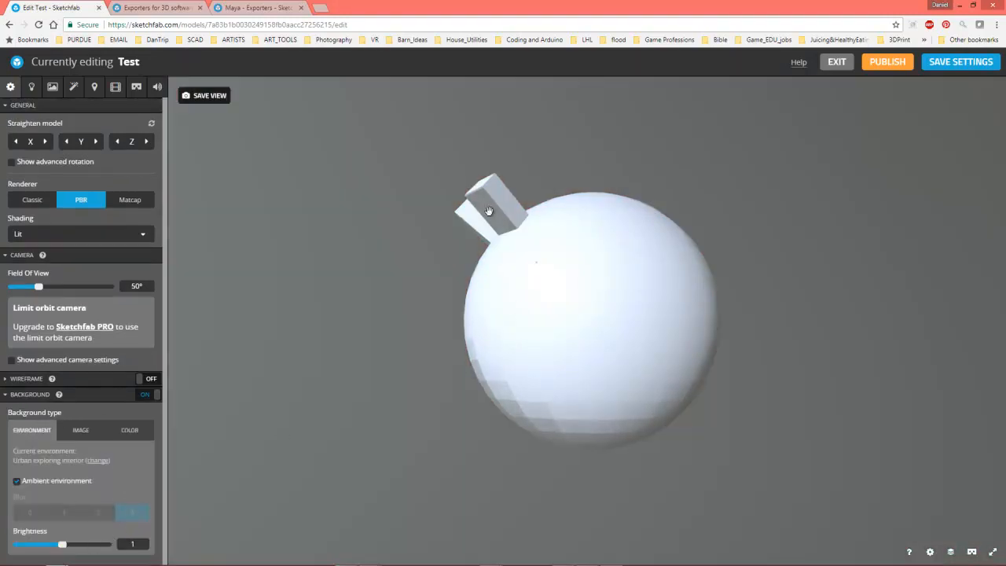
{"action": "left_click_drag", "start_coordinate": [487, 211], "coordinate": [571, 201]}
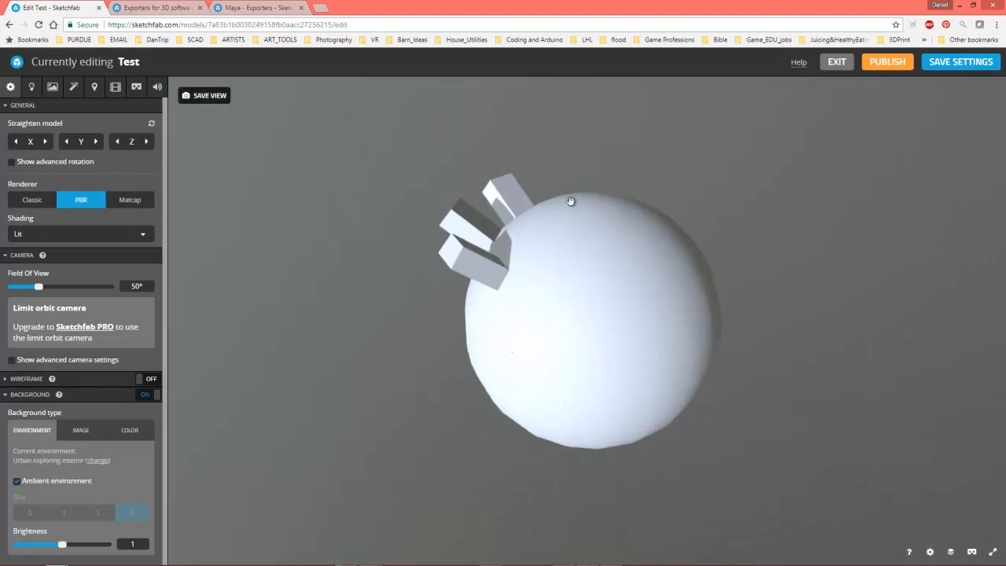
{"action": "mouse_move", "coordinate": [385, 148]}
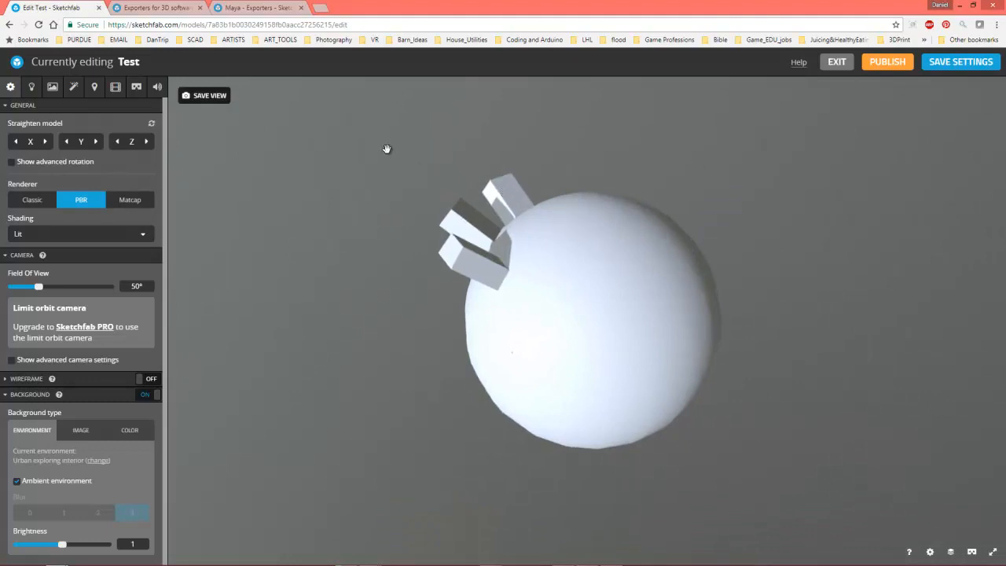
{"action": "mouse_move", "coordinate": [233, 437]}
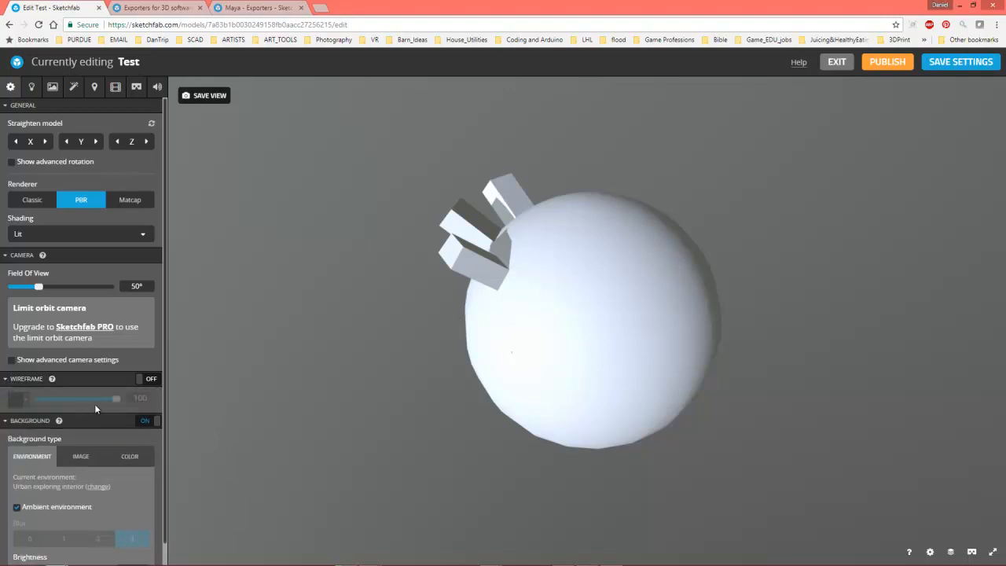
- Switch Wireframe on and tint it blue (#0A37CE) at full opacity over the sphere
{"action": "left_click", "coordinate": [151, 379]}
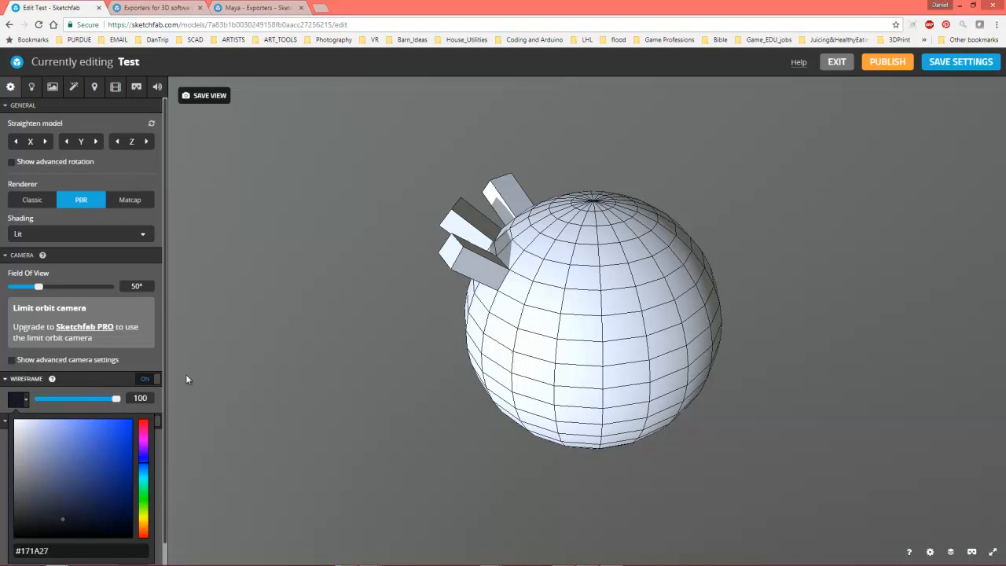
{"action": "left_click", "coordinate": [92, 476]}
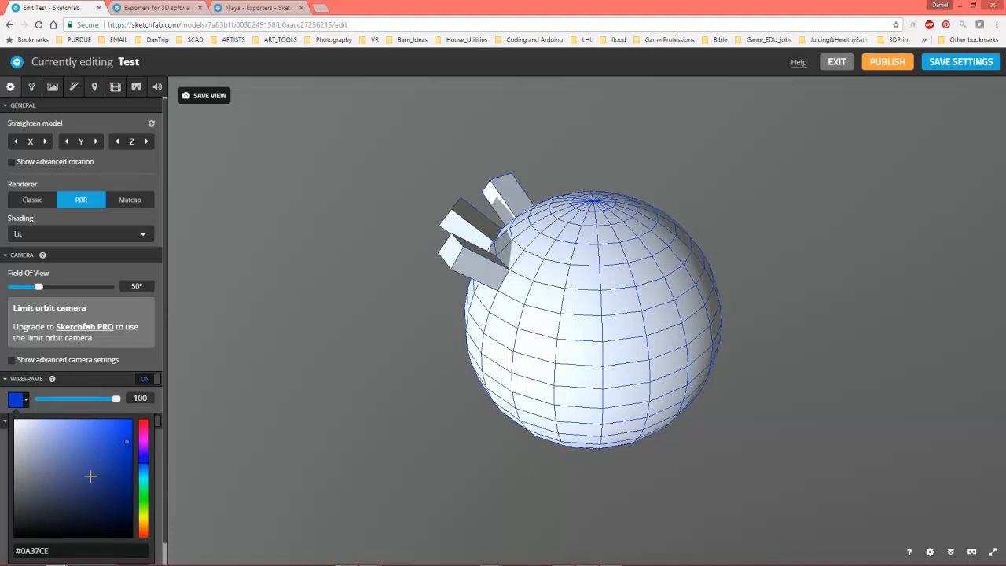
{"action": "left_click", "coordinate": [97, 468]}
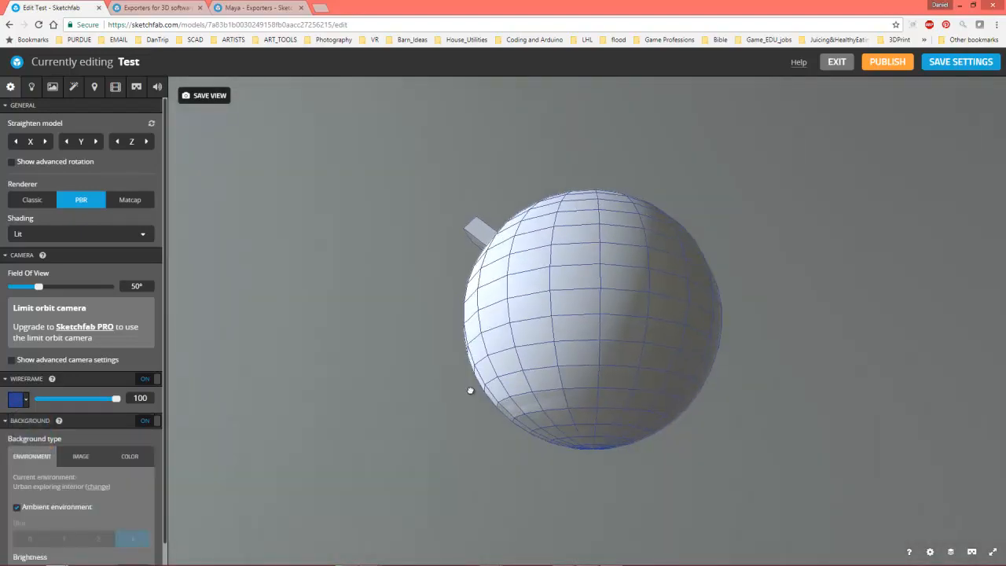
{"action": "left_click_drag", "start_coordinate": [470, 390], "coordinate": [569, 405]}
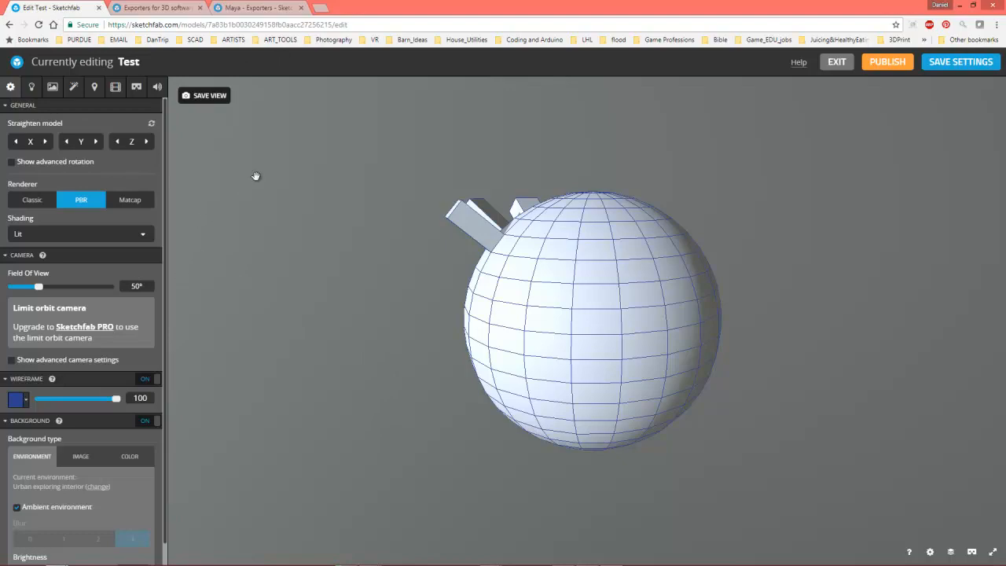
{"action": "mouse_move", "coordinate": [157, 8]}
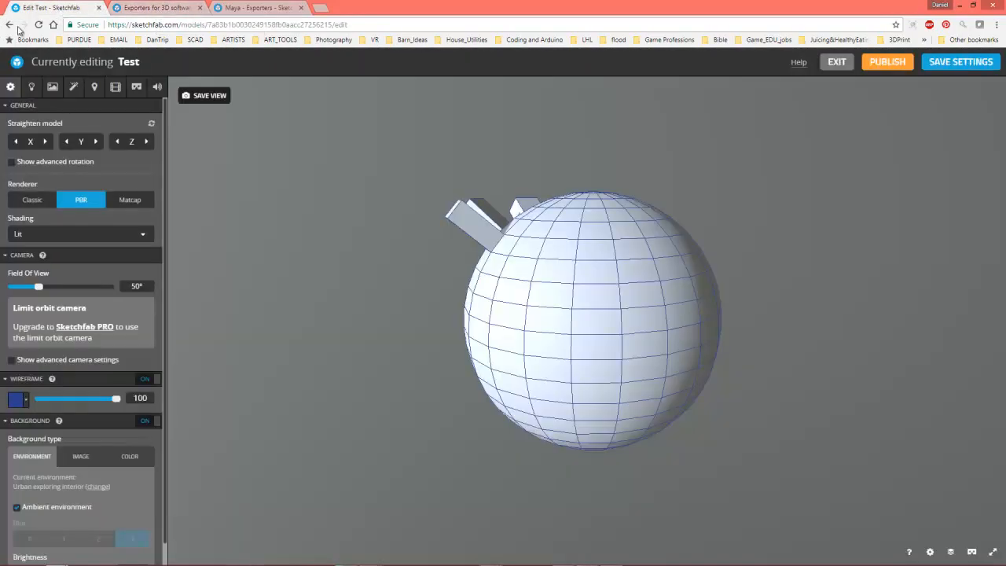
- Exit the editor to the model page and publish the draft, which prompts for e-mail verification
{"action": "left_click", "coordinate": [10, 25]}
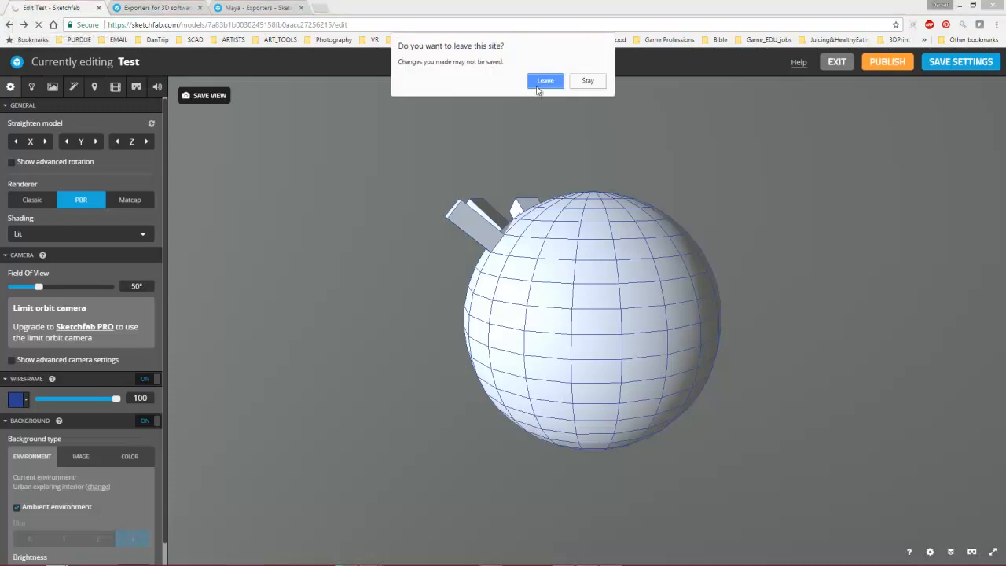
{"action": "left_click", "coordinate": [544, 80]}
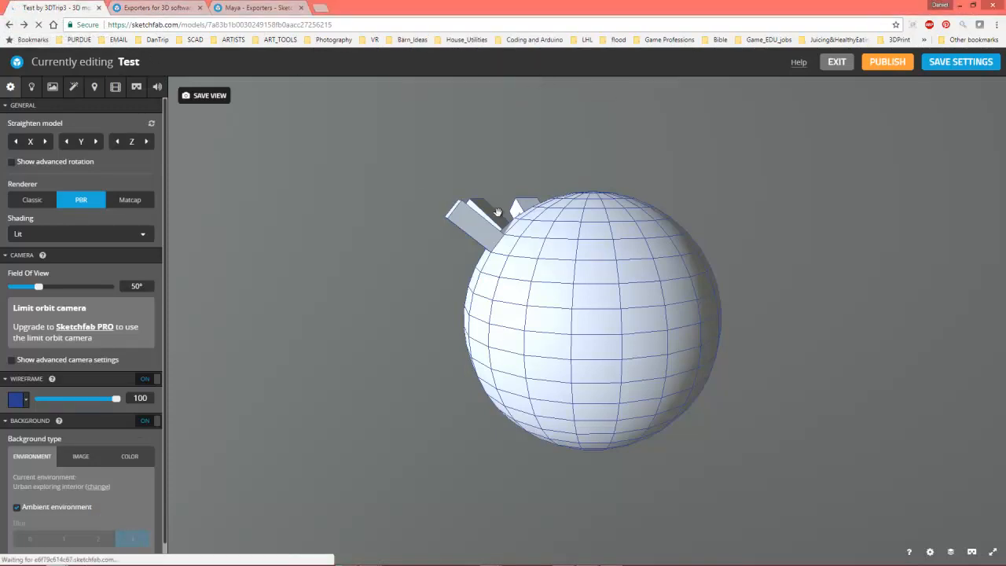
{"action": "left_click", "coordinate": [836, 62]}
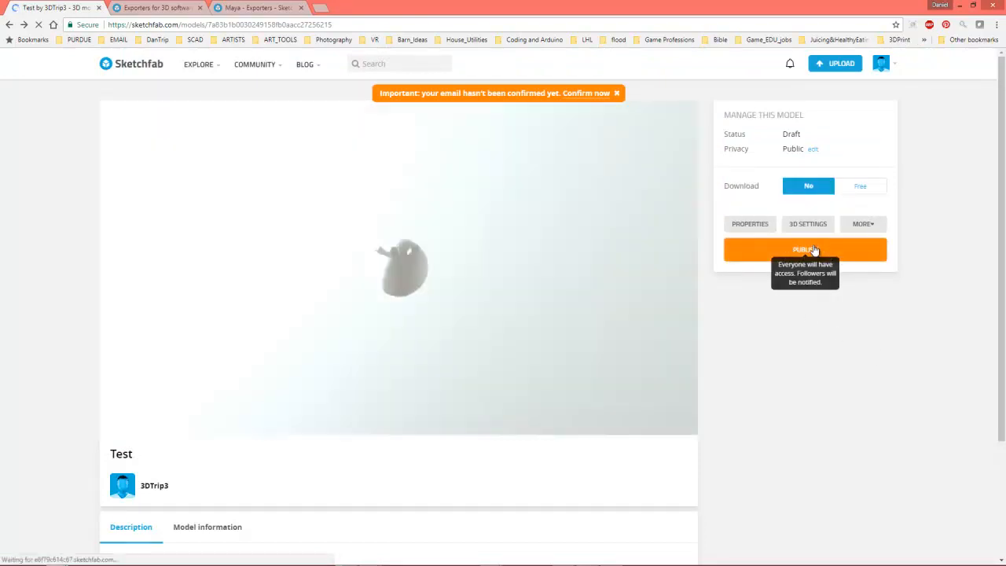
{"action": "left_click", "coordinate": [805, 249]}
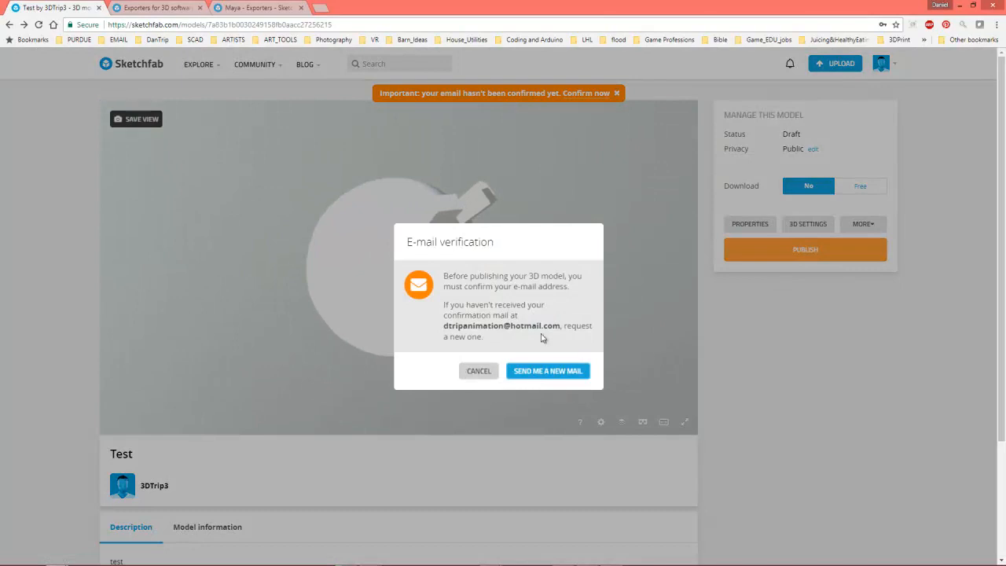